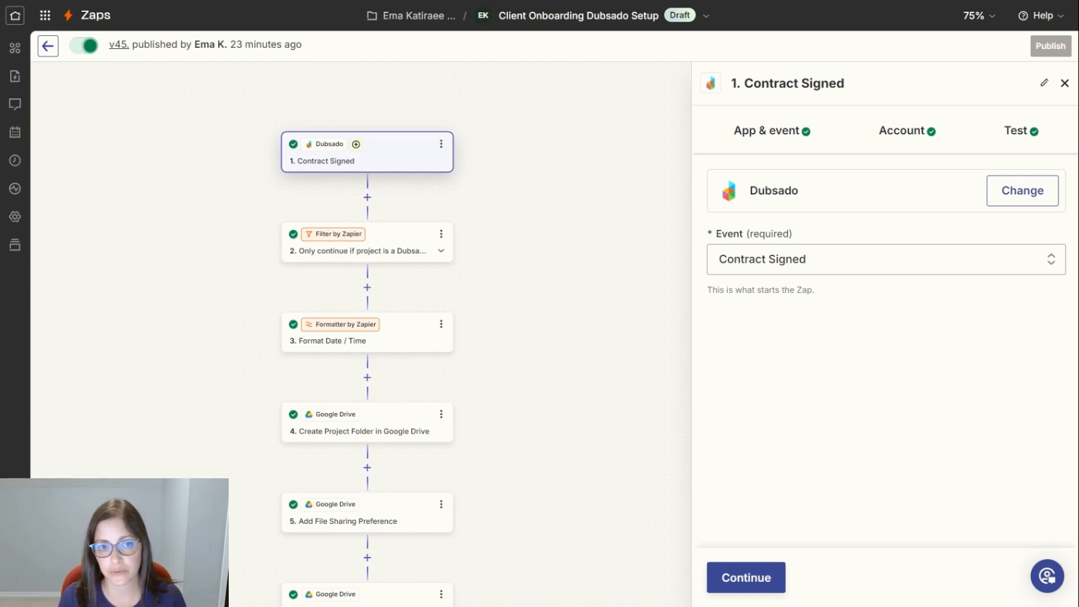
pyautogui.moveTo(611, 190)
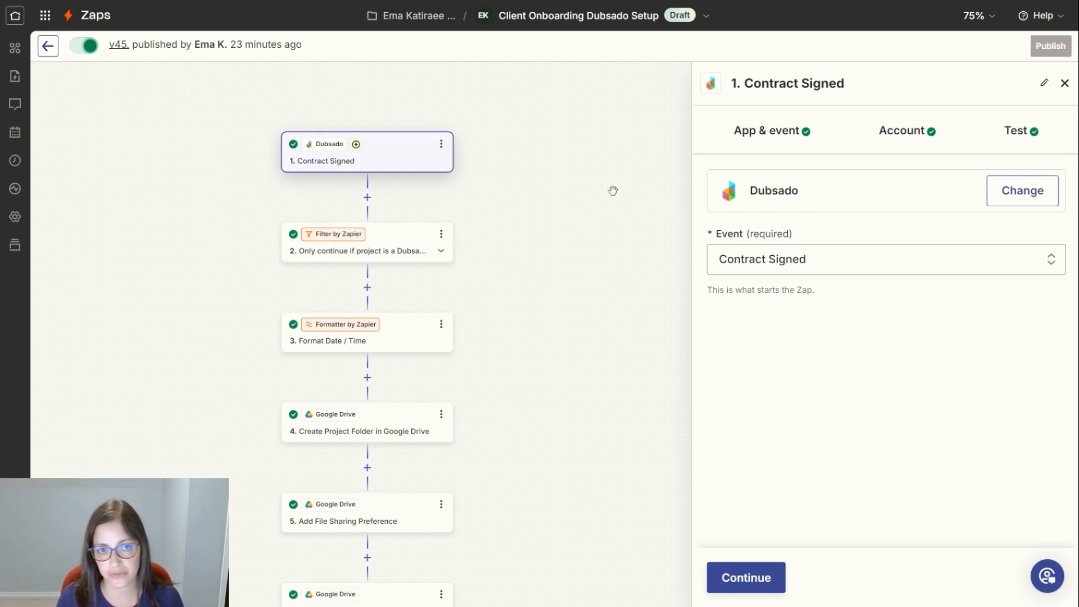
pyautogui.moveTo(395, 166)
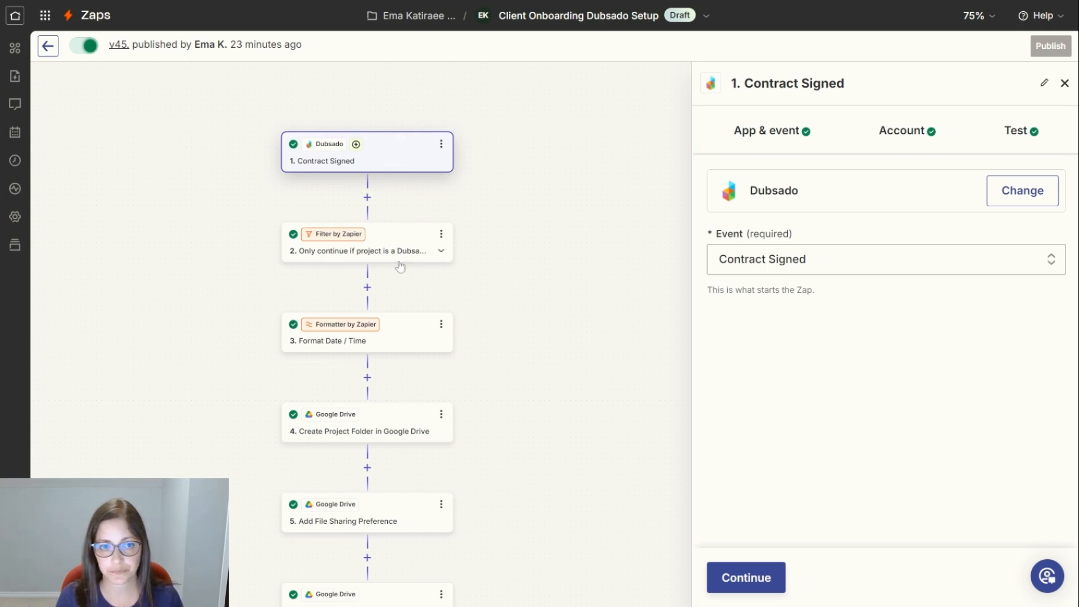
# Review the Filter by Zapier rule (title contains 'Dubsado Setup'), then select step 3 'Format Date / Time'.
pyautogui.click(366, 241)
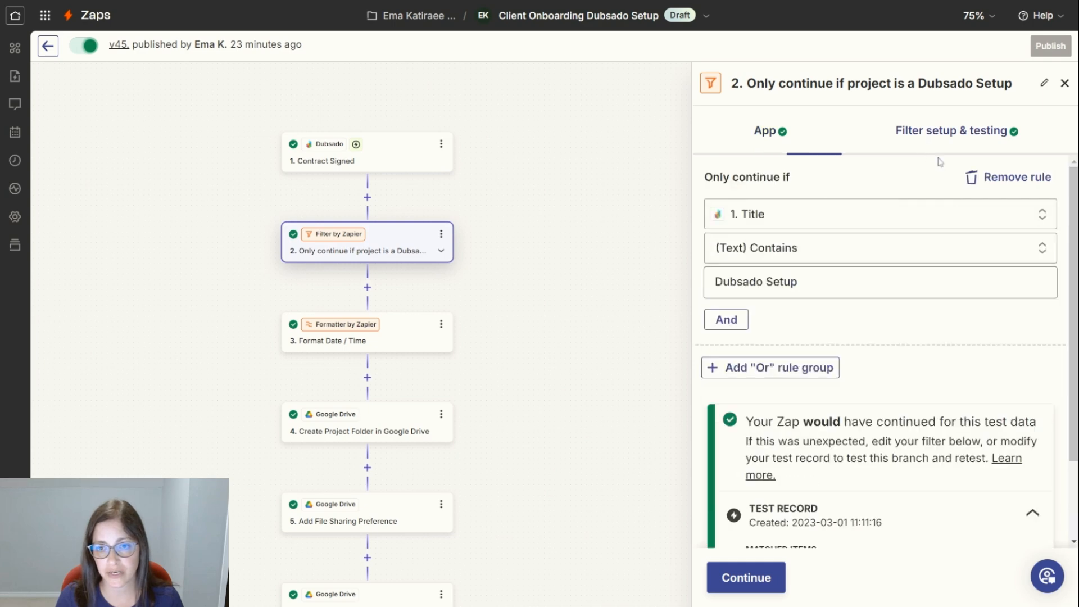
pyautogui.click(955, 130)
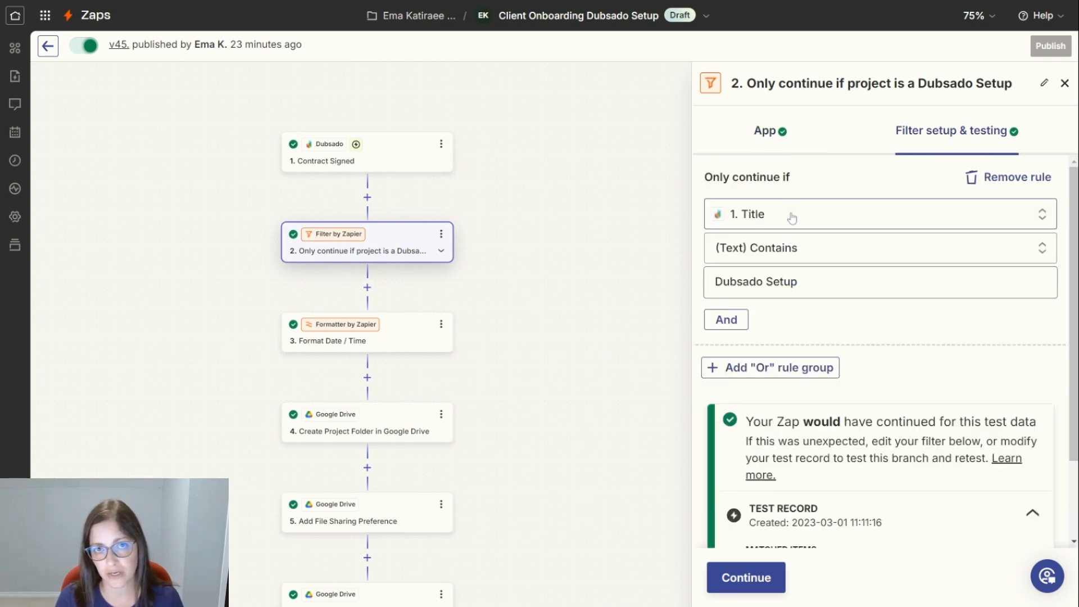
pyautogui.moveTo(796, 226)
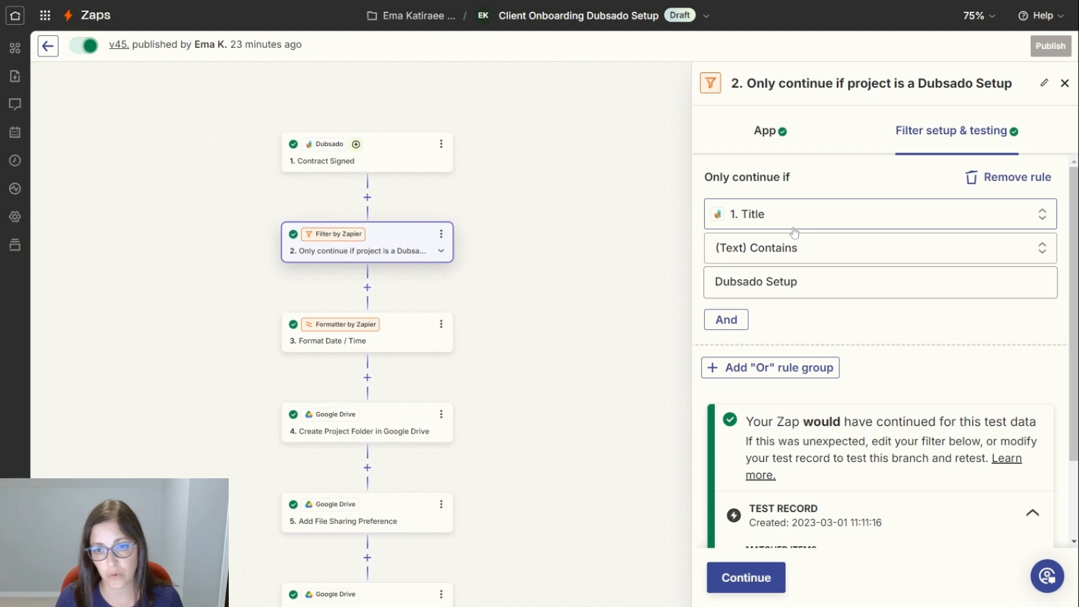
pyautogui.moveTo(794, 228)
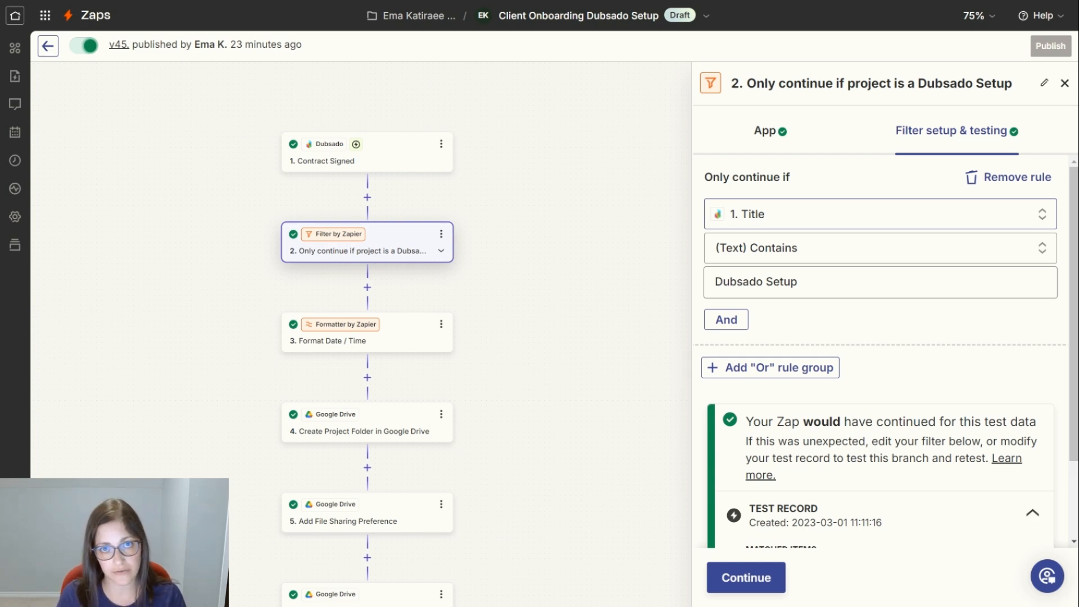
pyautogui.click(348, 340)
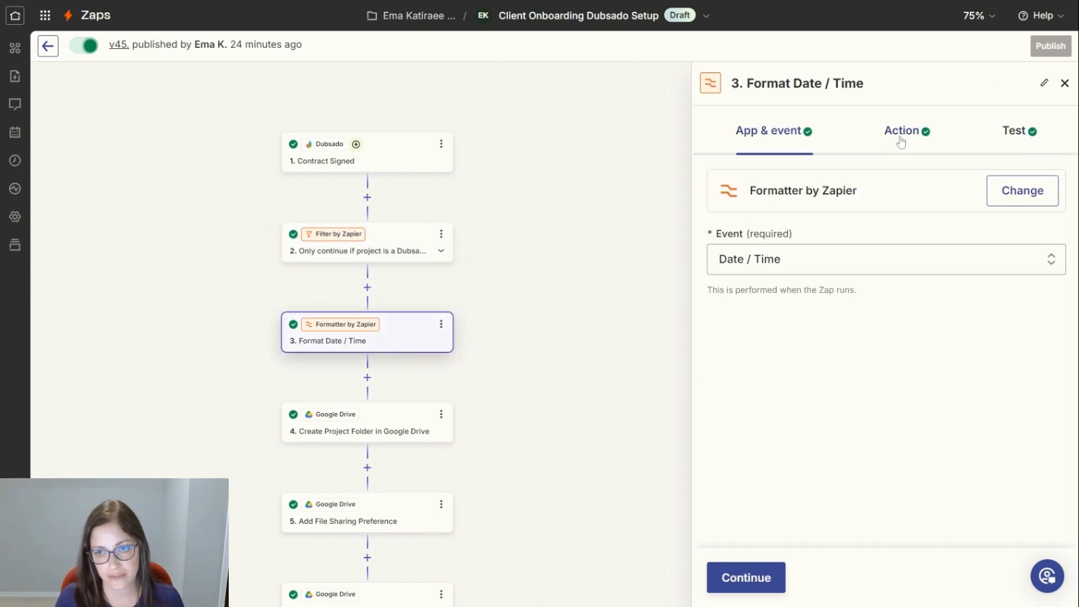
# Review Project Start formatted to YYYY-MM-DD, then select step 4 'Create Project Folder in Google Drive'.
pyautogui.click(902, 131)
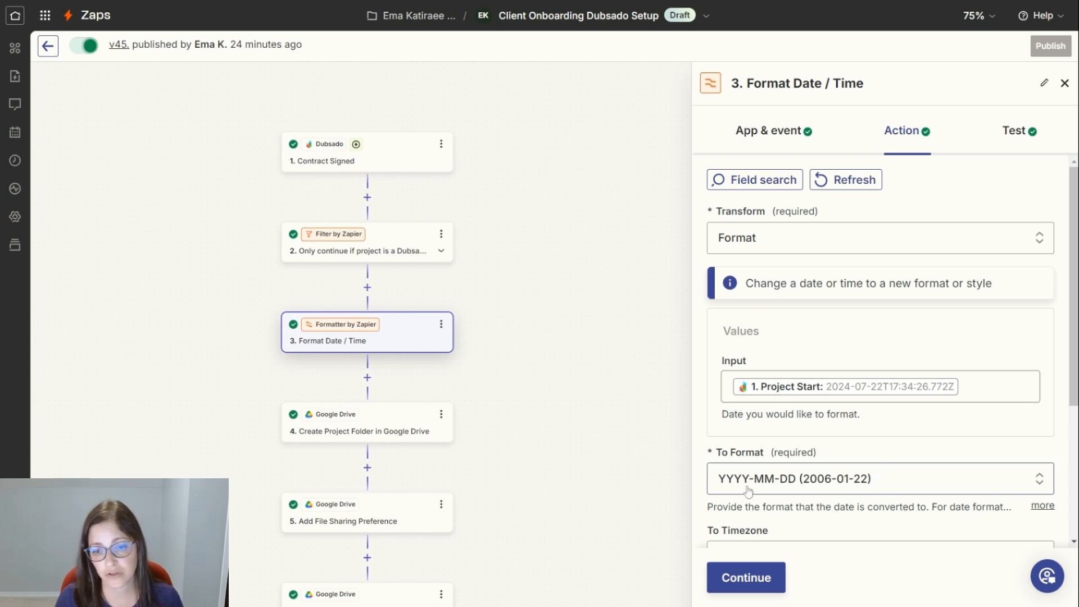
pyautogui.moveTo(846, 491)
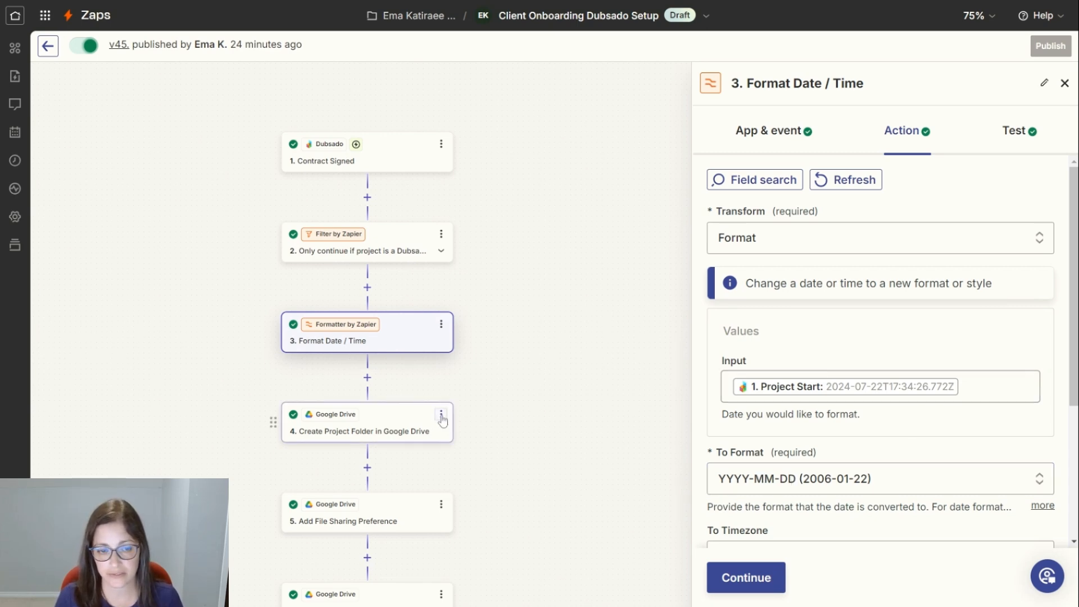
pyautogui.click(357, 430)
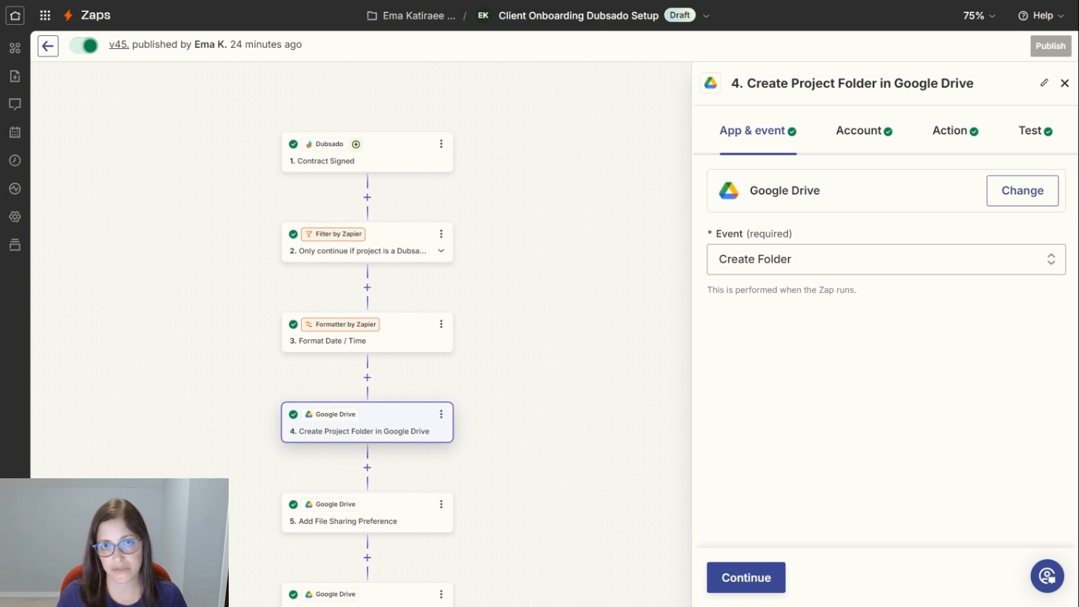
pyautogui.moveTo(790, 245)
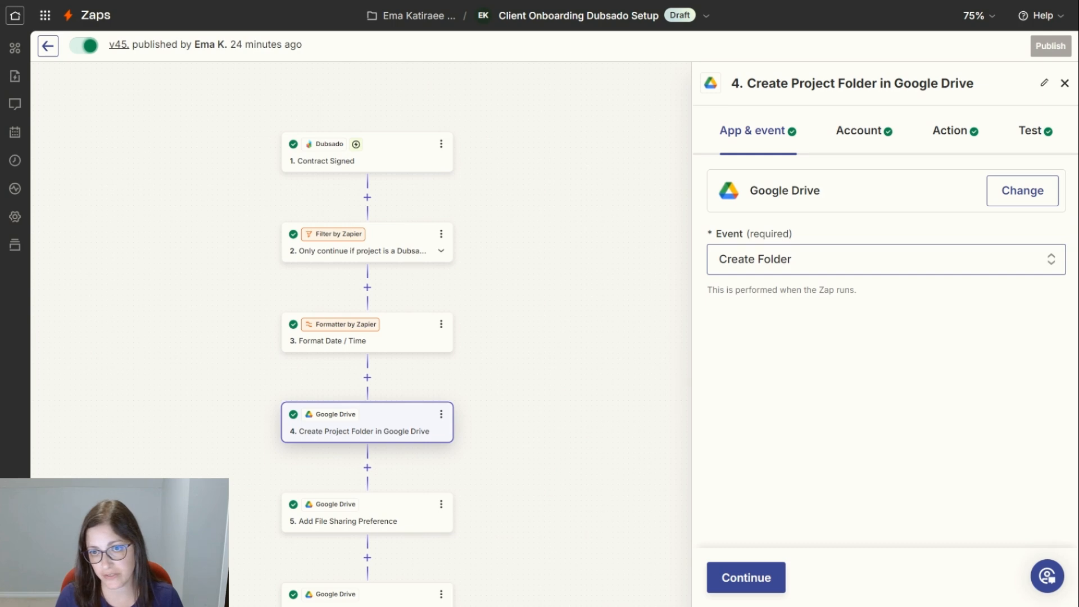
# Show the Action details of step 5 'Add File Sharing Preference' in Google Drive.
pyautogui.click(951, 131)
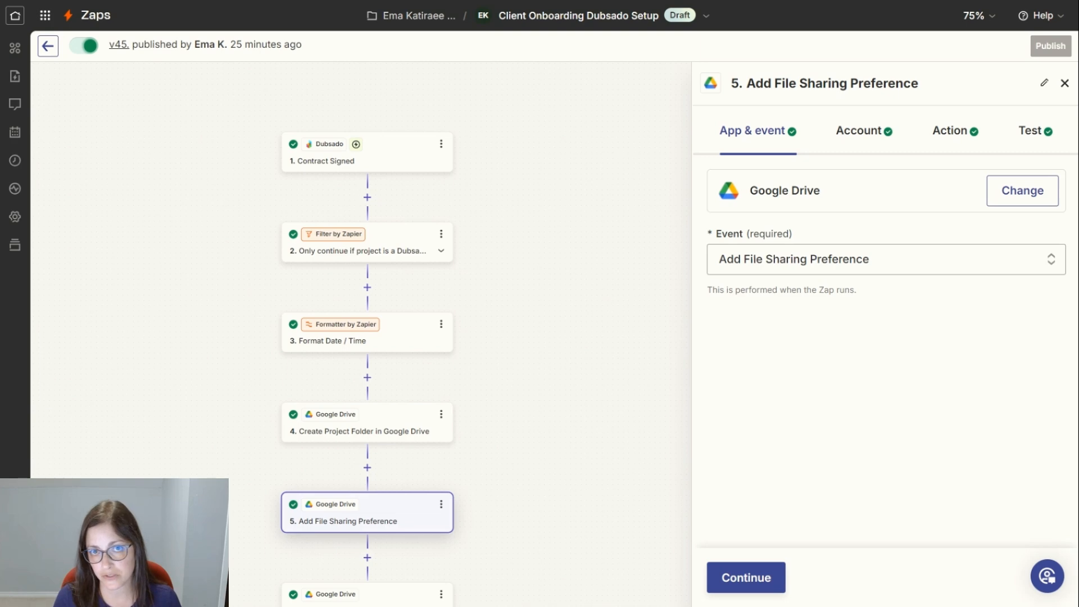
# Inspect the sharing step's File Id and Sharing Preference dropdowns, then select step 6 'Create Logo and Branding Folder'.
pyautogui.click(951, 130)
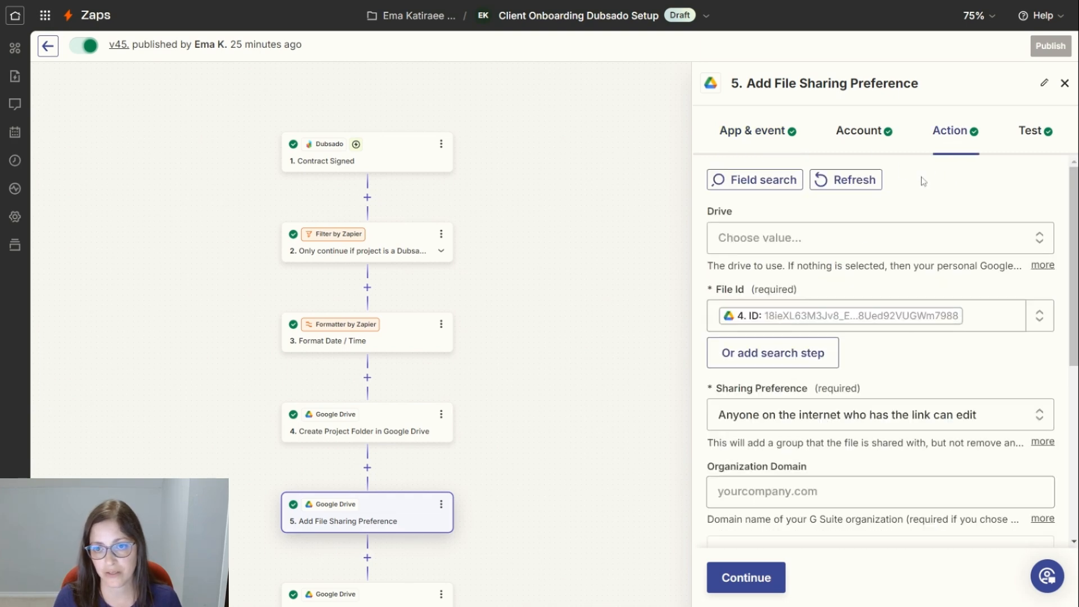
pyautogui.click(853, 315)
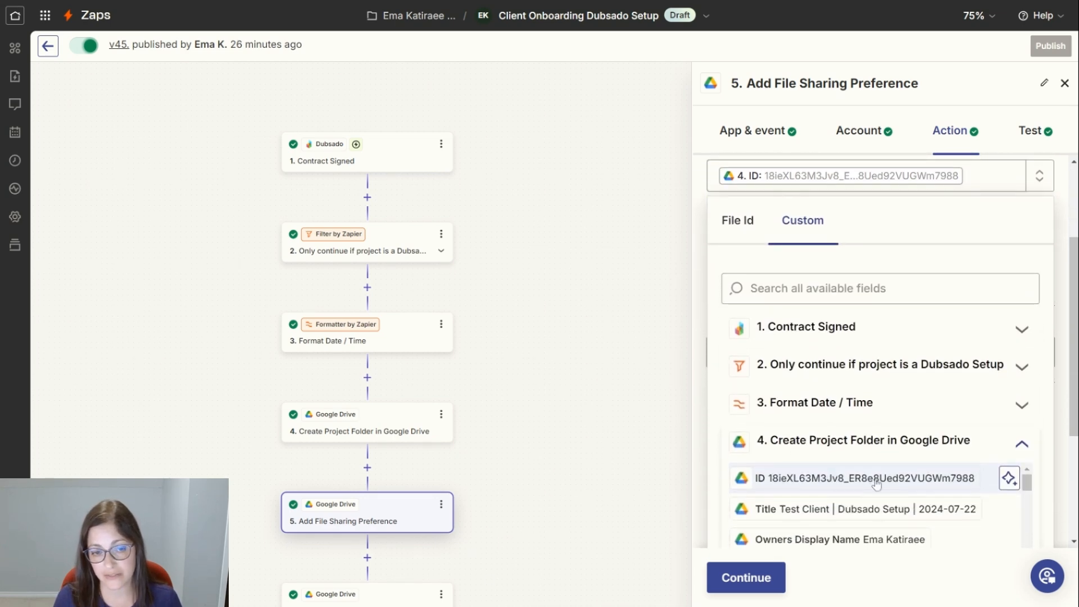
pyautogui.moveTo(836, 489)
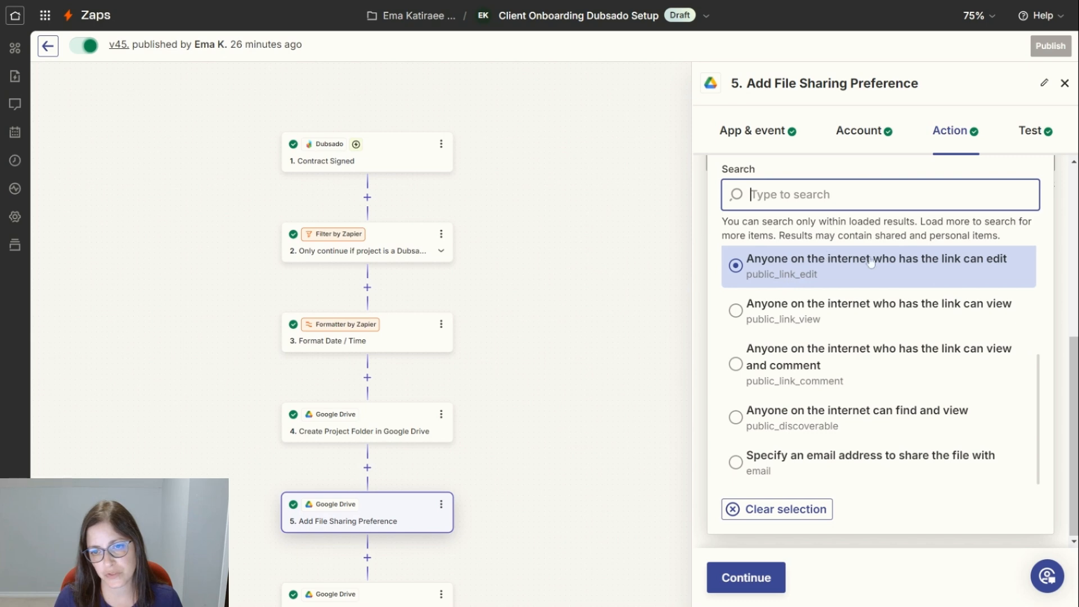
pyautogui.moveTo(942, 268)
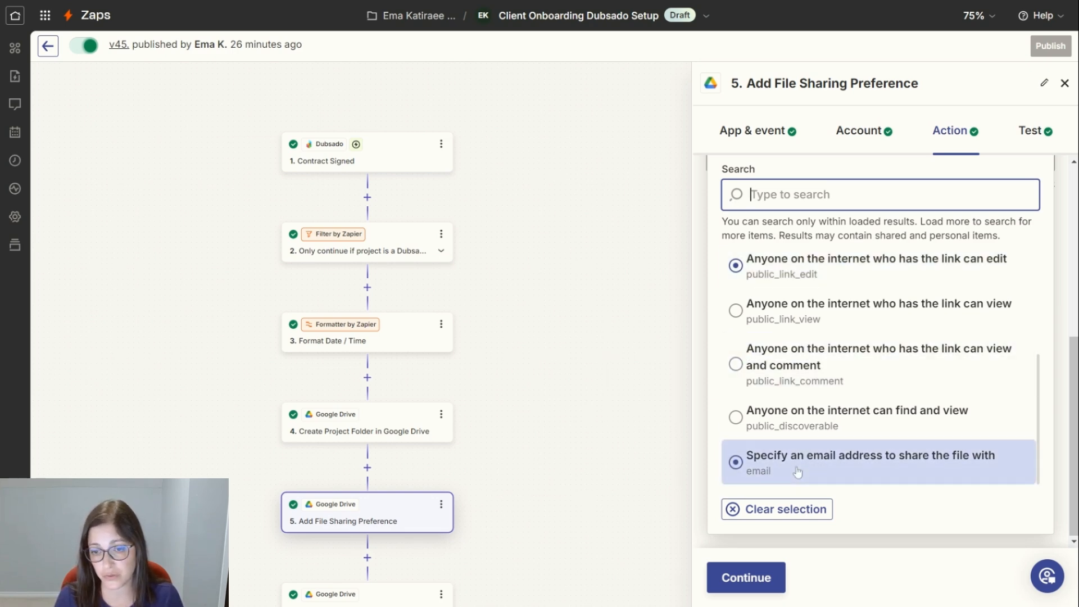
pyautogui.click(735, 417)
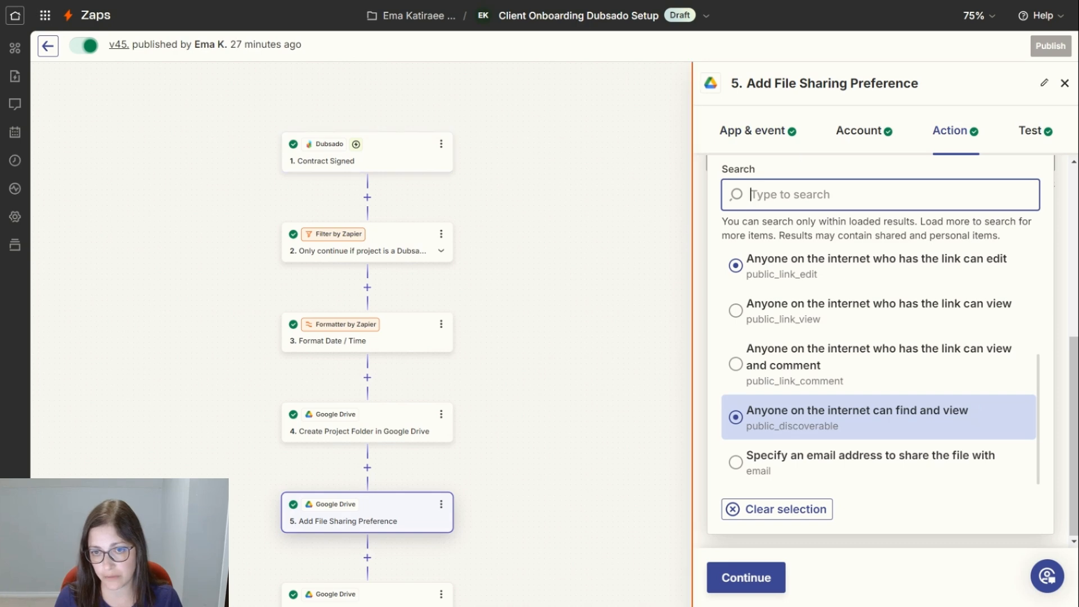
pyautogui.click(367, 531)
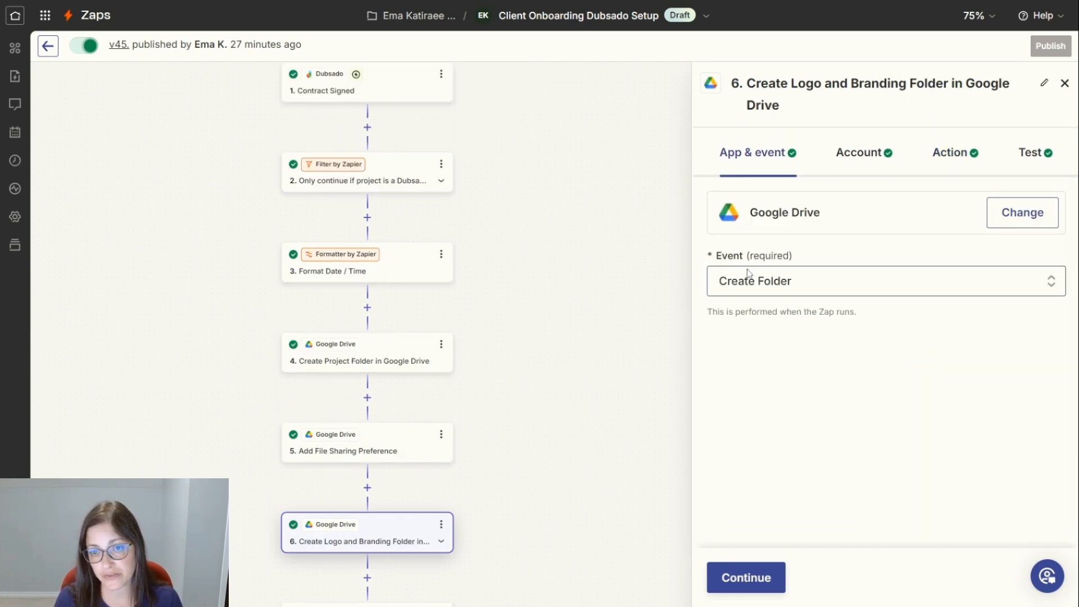
# Show step 6's Action: Parent Folder from step 4's ID, folder name '1 | Logo & Branding'.
pyautogui.click(950, 152)
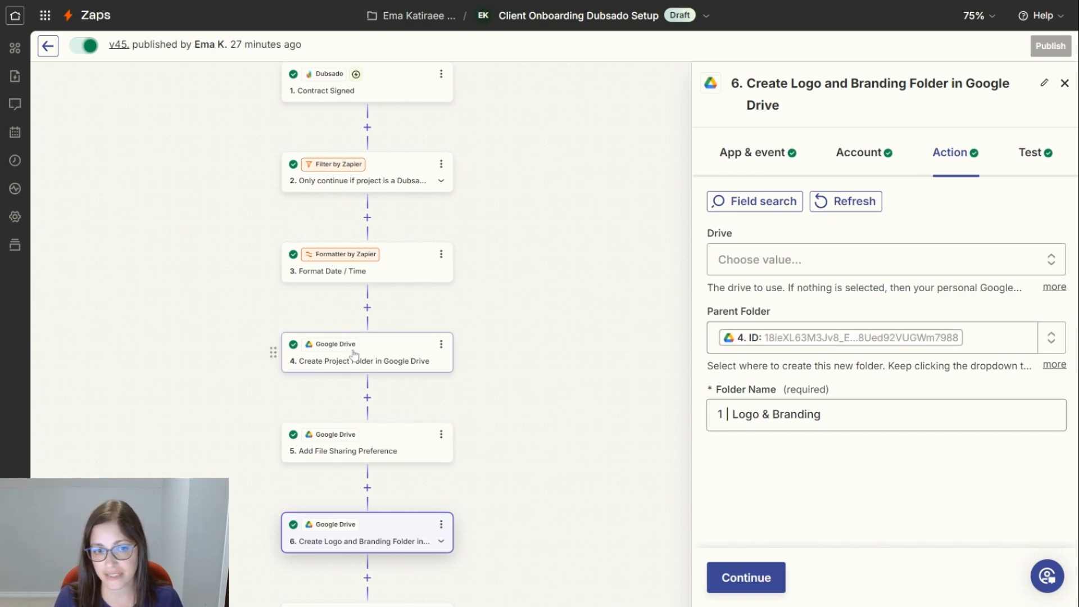
pyautogui.moveTo(379, 354)
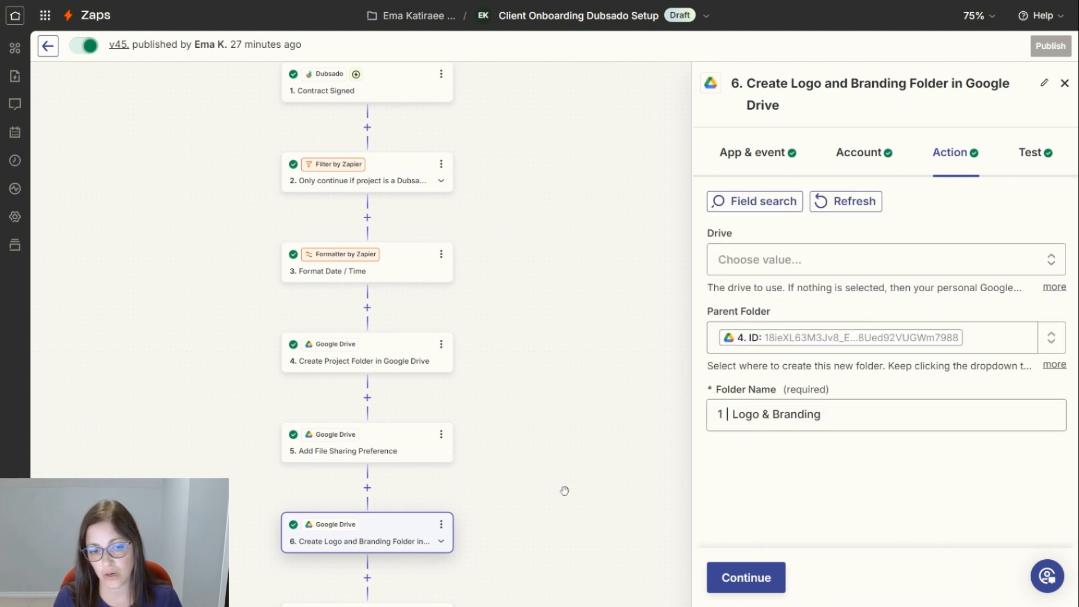
pyautogui.moveTo(628, 467)
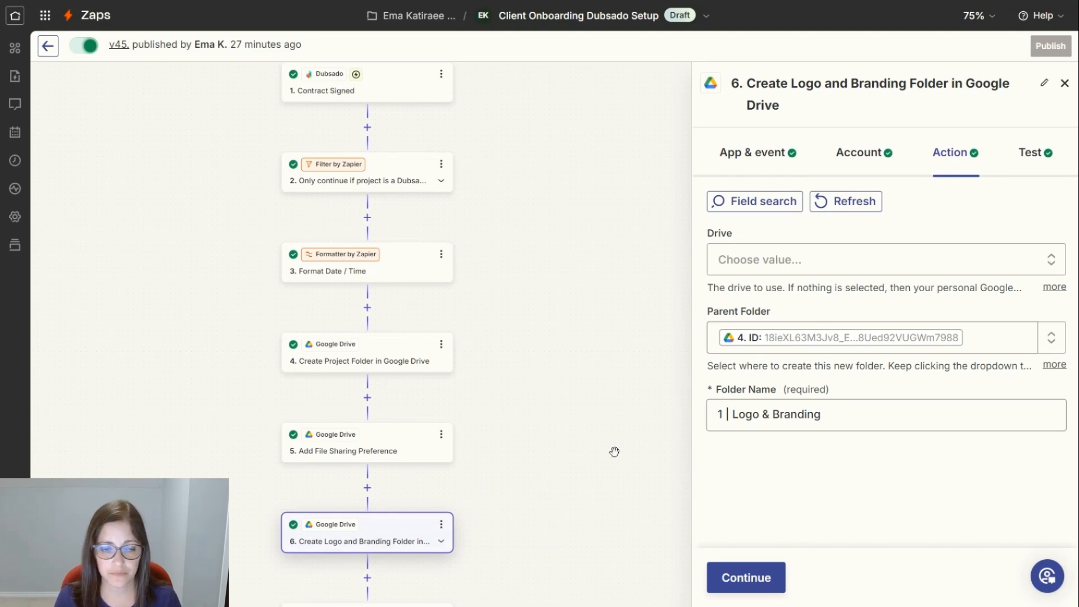
pyautogui.scroll(-3)
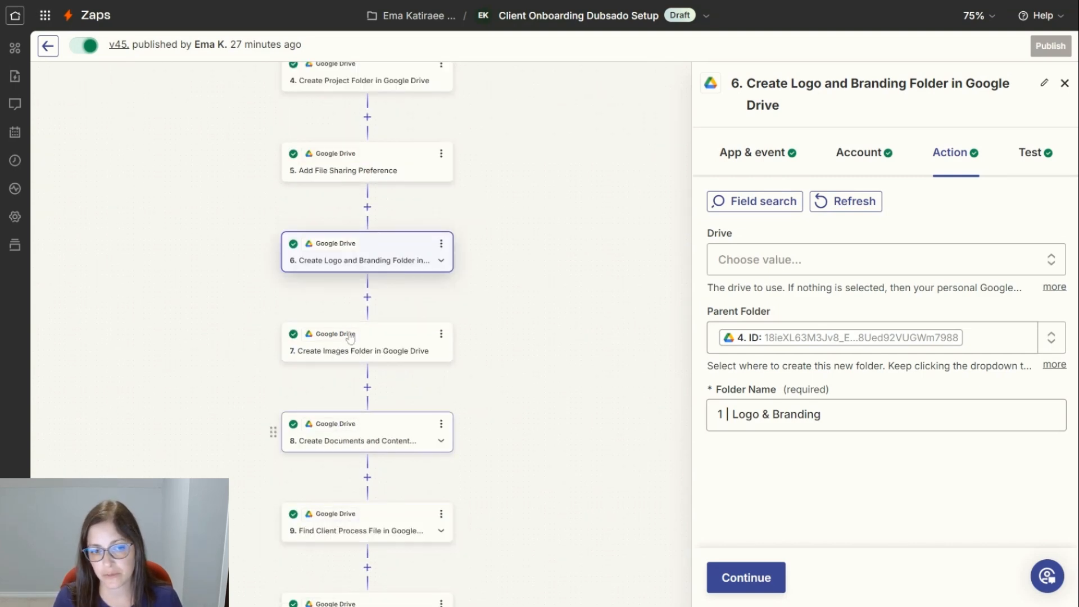
# Review step 9 searching Documents & Content for the Client Process file, then select step 10 'Copy Client Process Doc'.
pyautogui.click(365, 445)
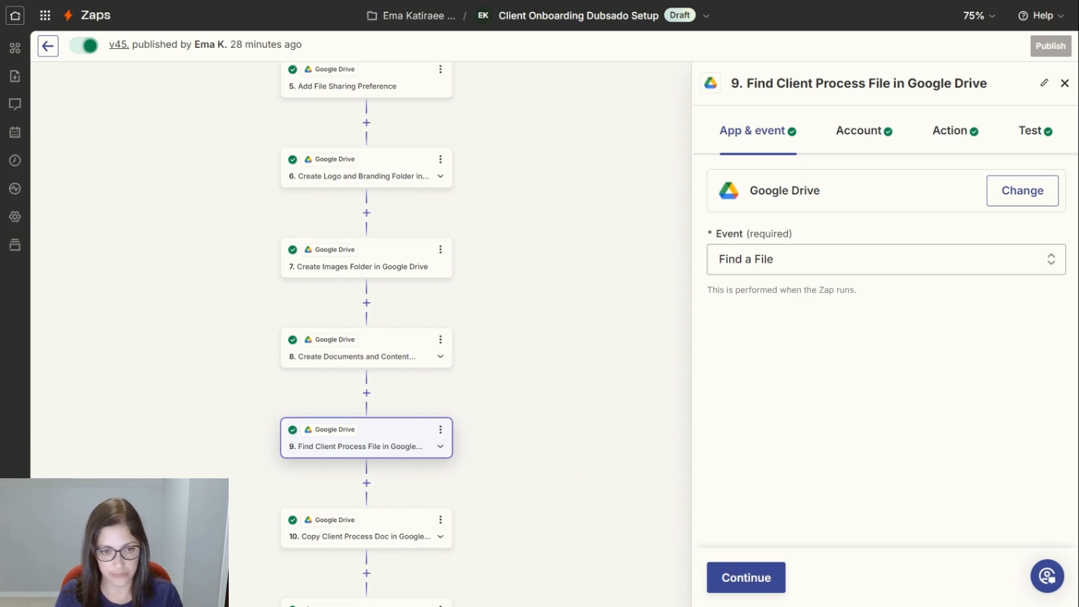
pyautogui.moveTo(563, 361)
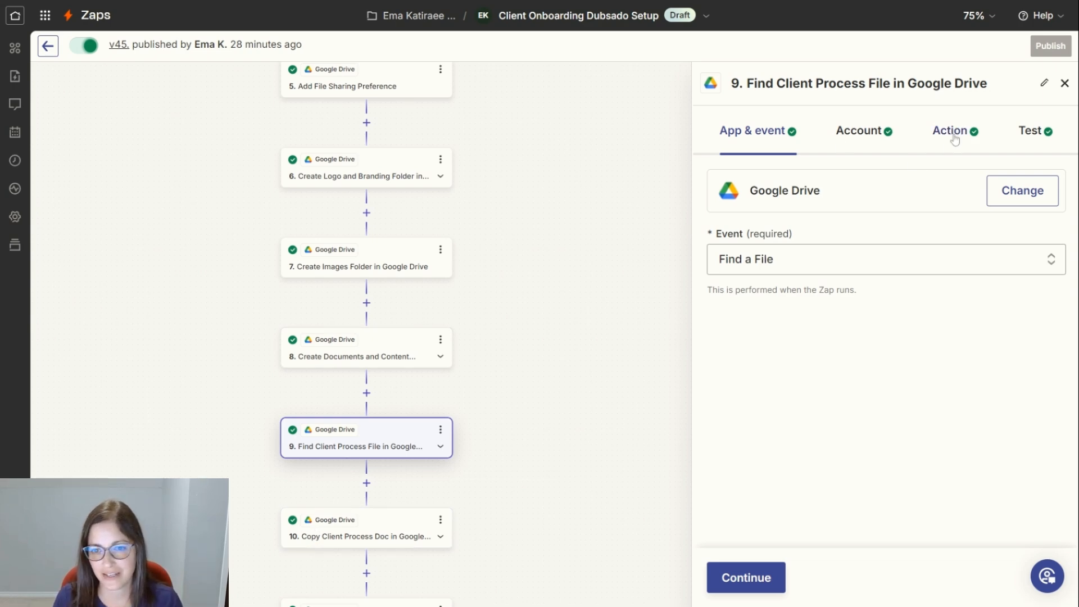
pyautogui.click(951, 131)
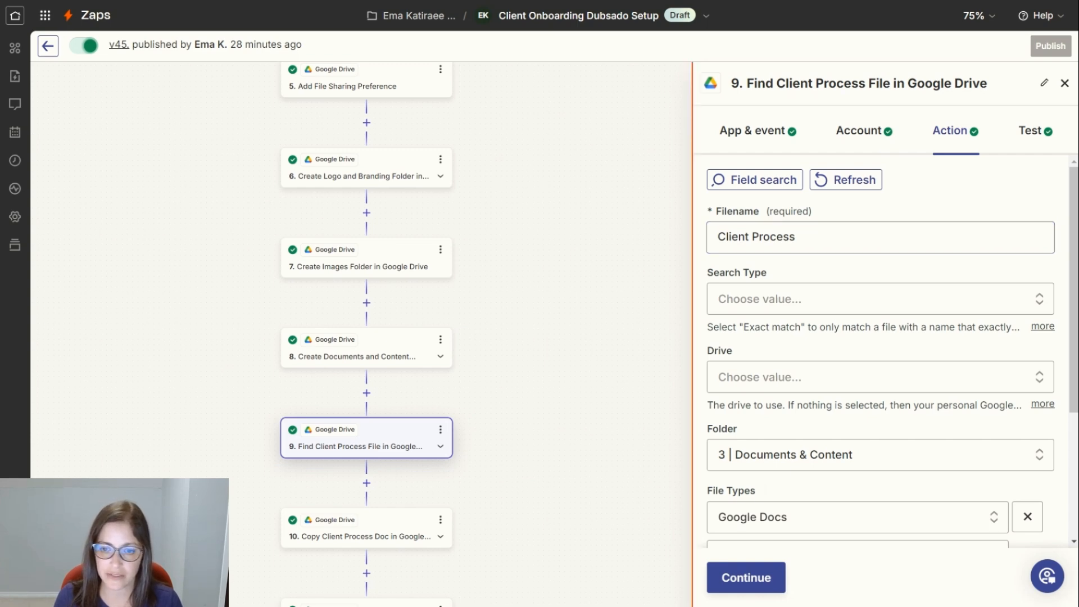
pyautogui.moveTo(789, 475)
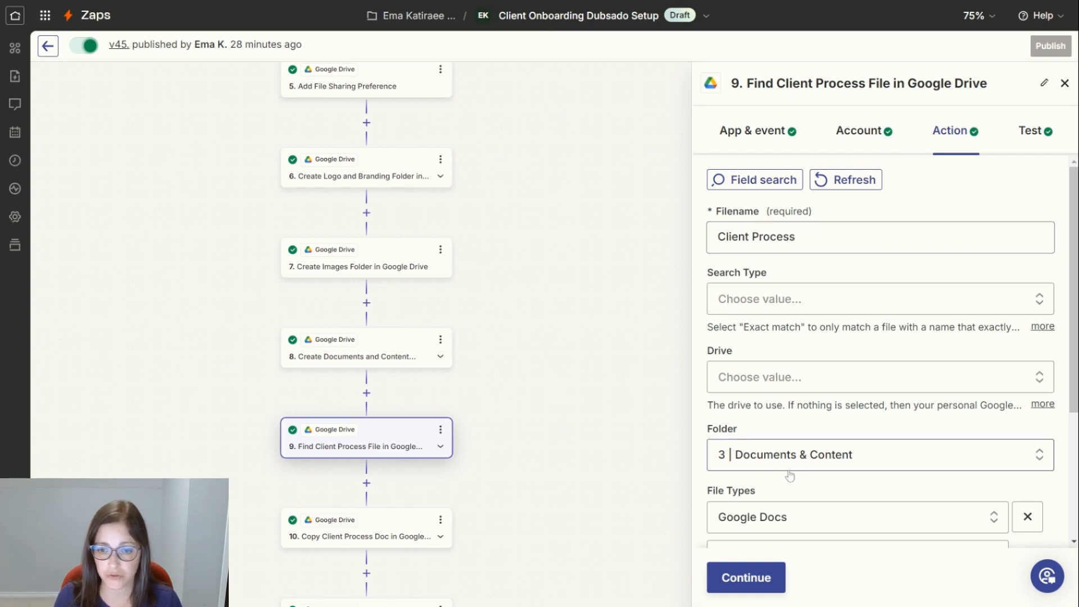
pyautogui.scroll(-3)
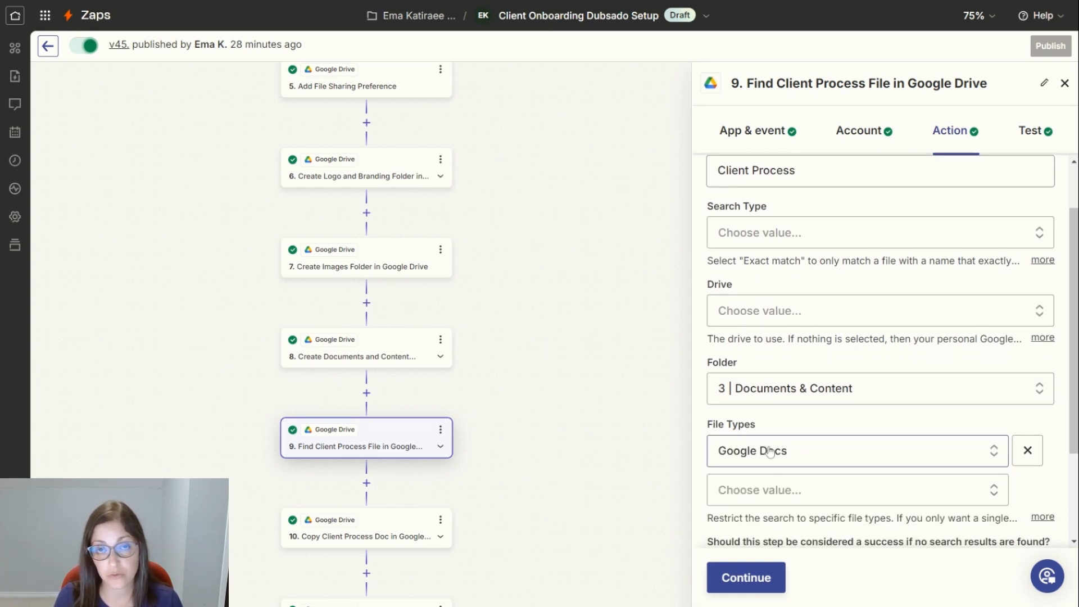
pyautogui.click(365, 536)
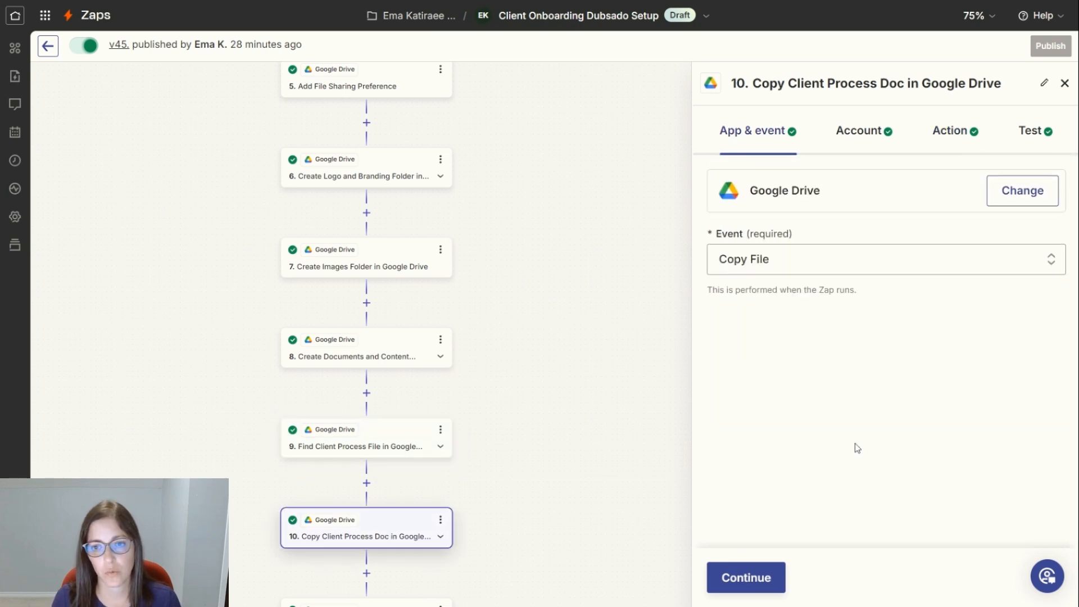
# Review the copy's File from step 9 and its name built from client first and last name.
pyautogui.click(951, 131)
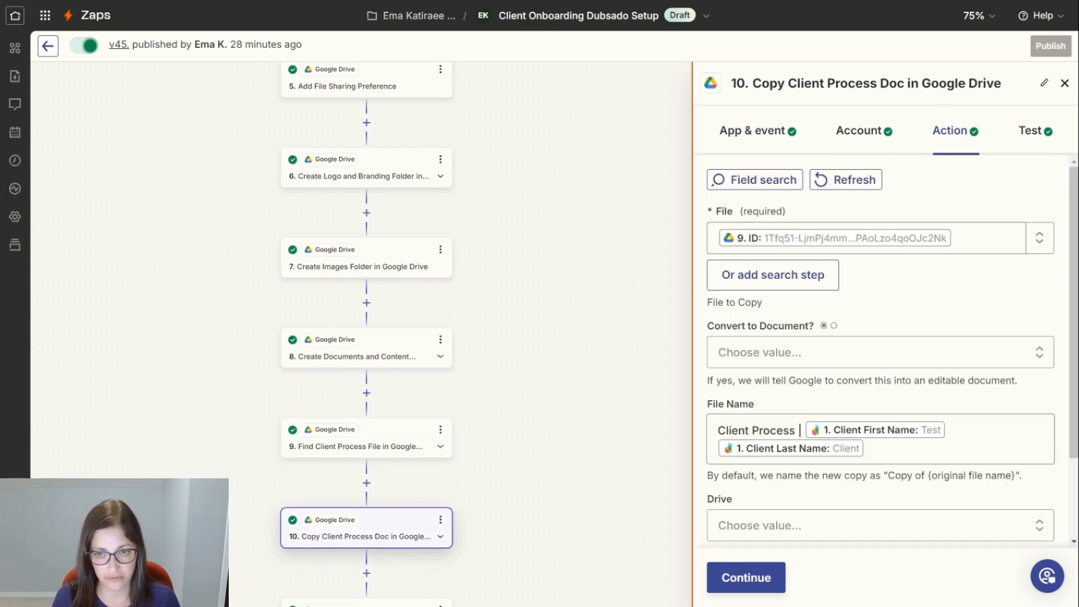
pyautogui.moveTo(365, 446)
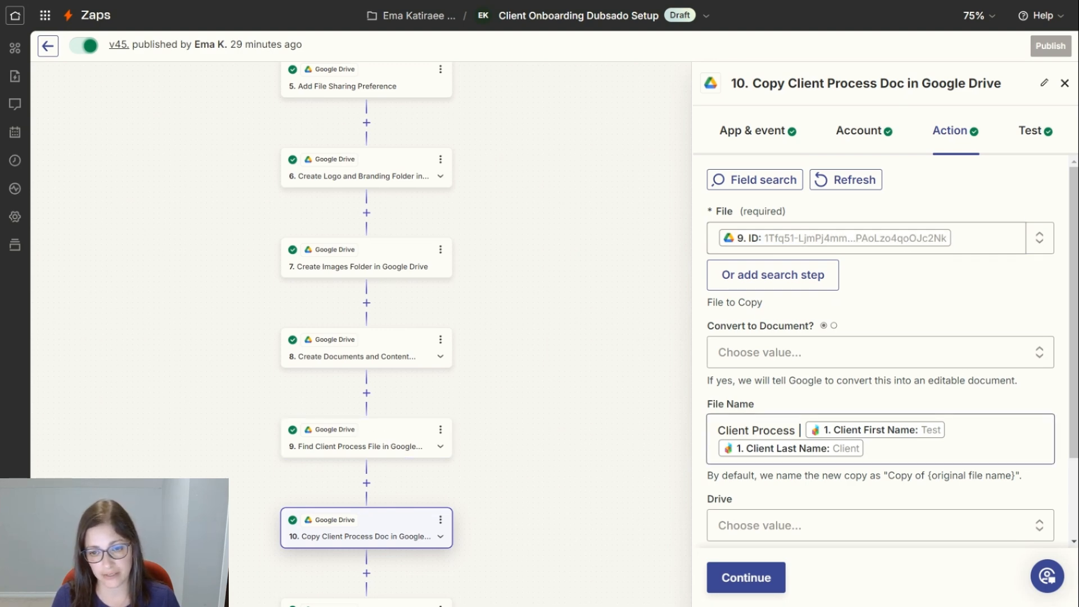
pyautogui.click(879, 438)
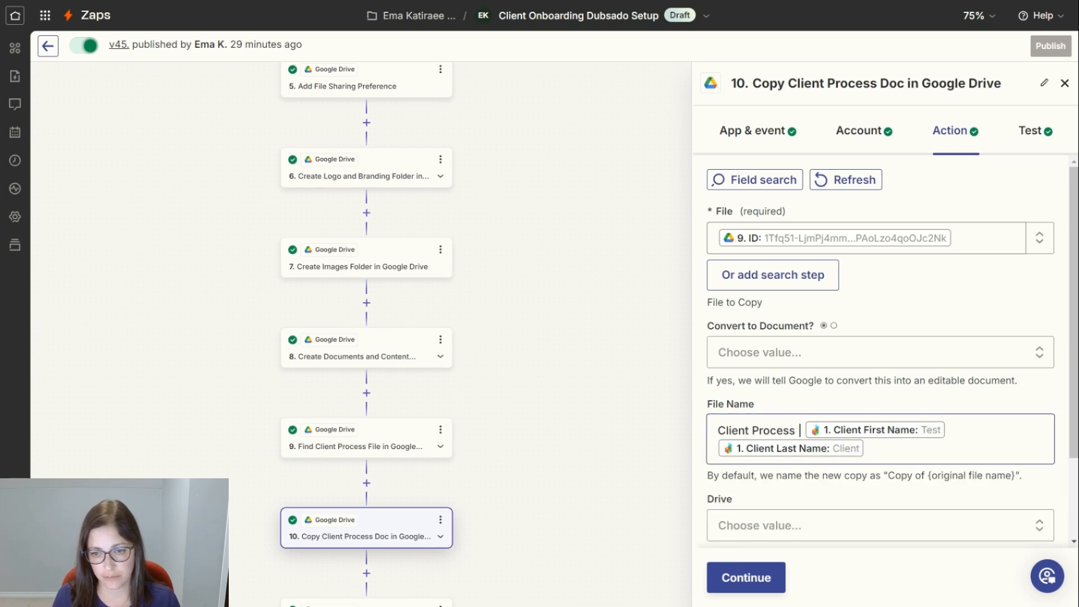
pyautogui.moveTo(862, 394)
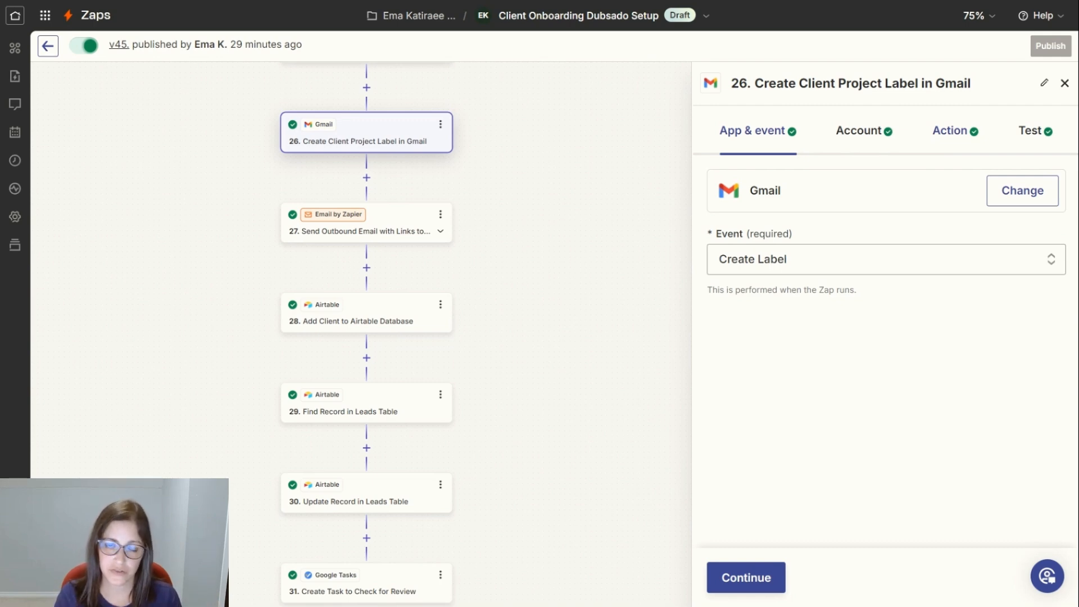
# Review how step 26 names the Gmail client project label, then select step 27 'Send Outbound Email'.
pyautogui.click(954, 130)
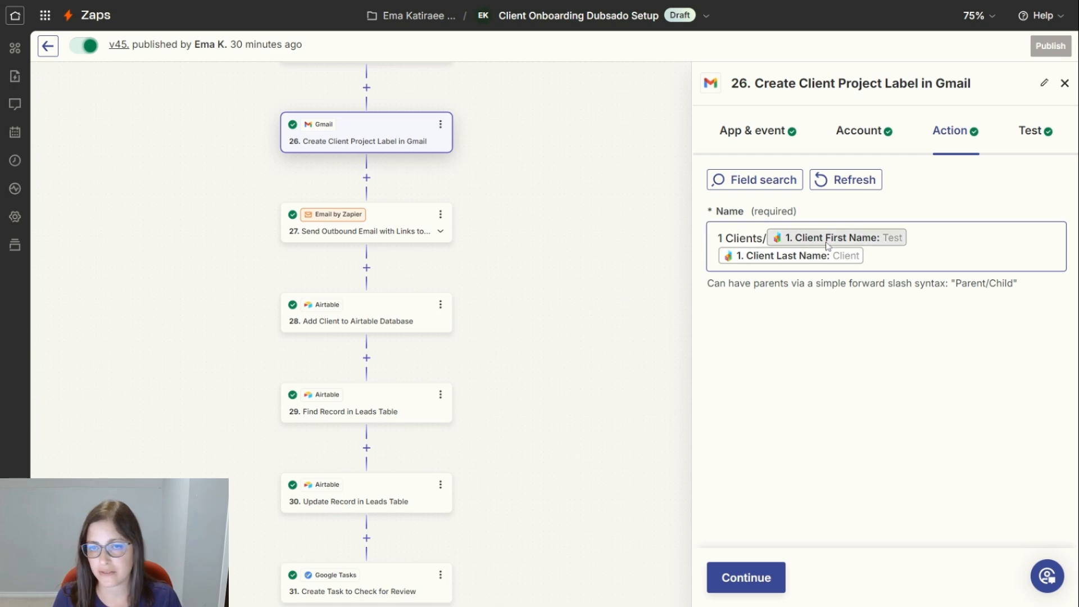
pyautogui.moveTo(780, 251)
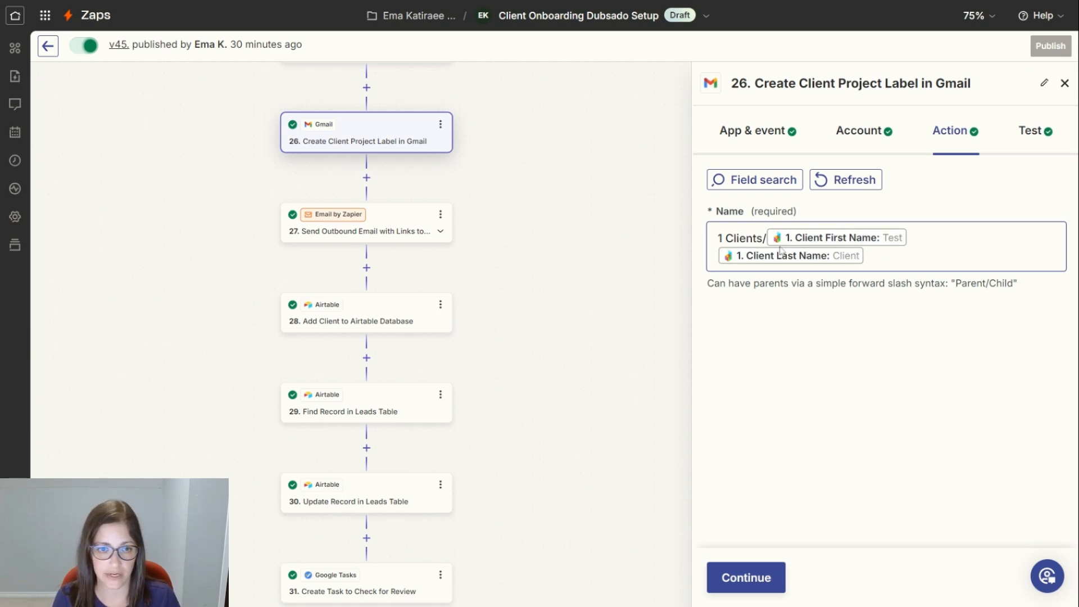
pyautogui.click(357, 230)
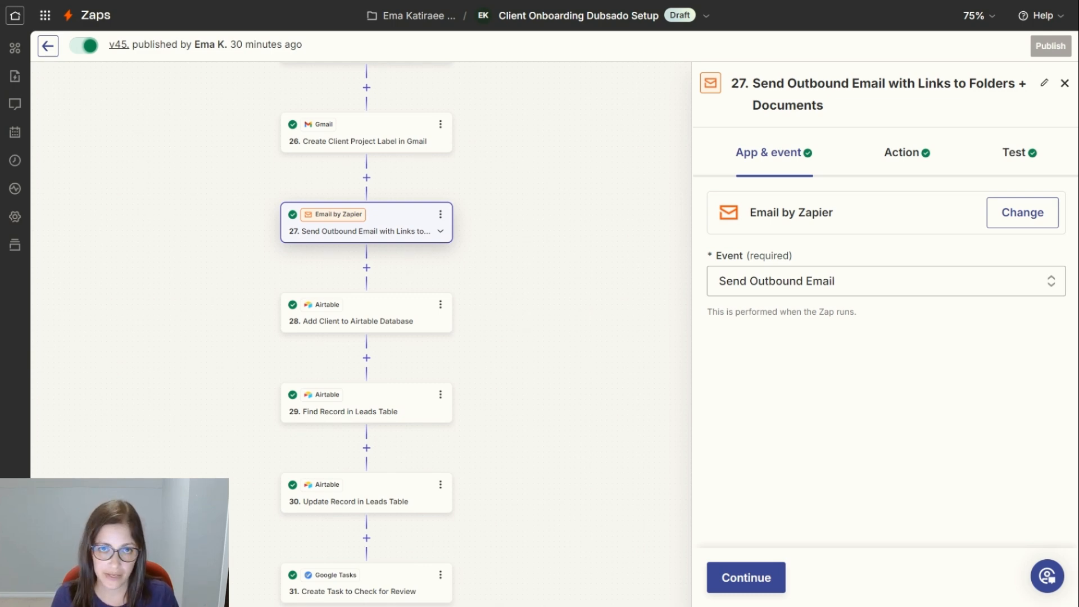
pyautogui.moveTo(915, 167)
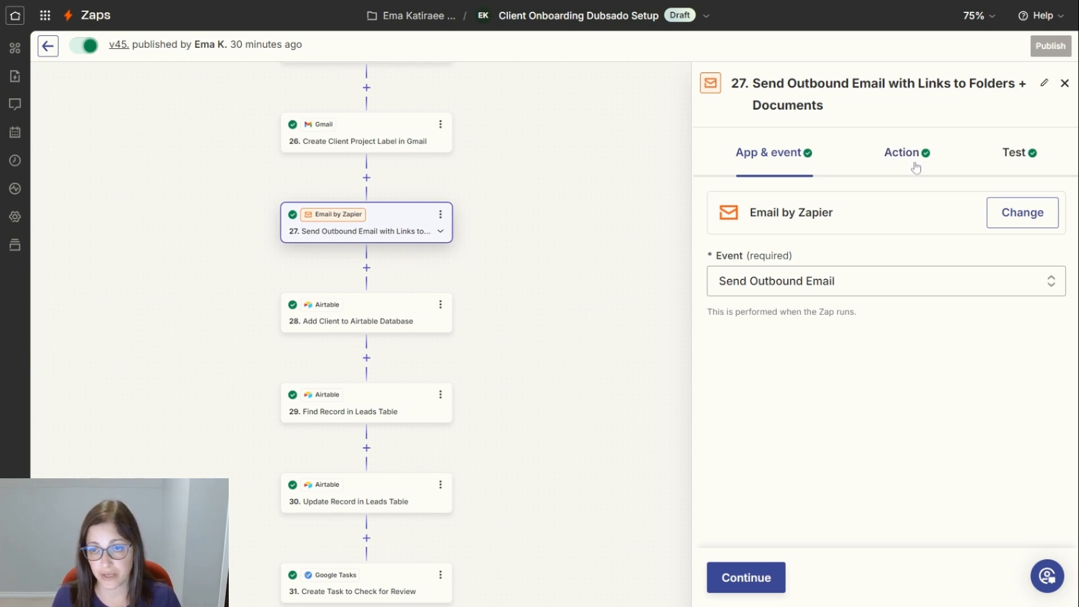
# Show the email Body listing links to project folders, Client Process file and Software & Apps file.
pyautogui.click(905, 152)
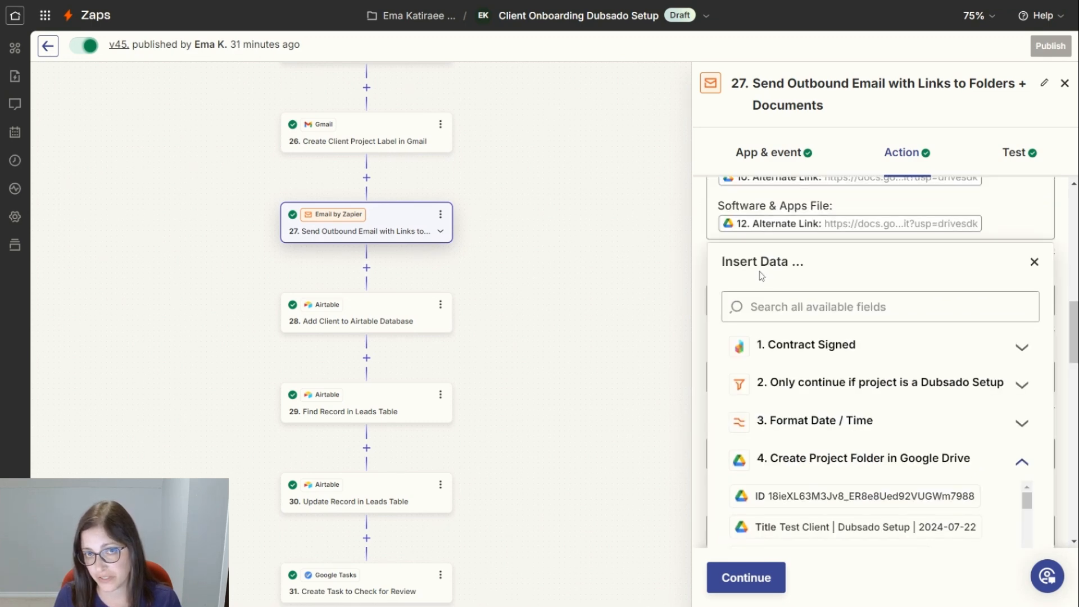
pyautogui.moveTo(915, 388)
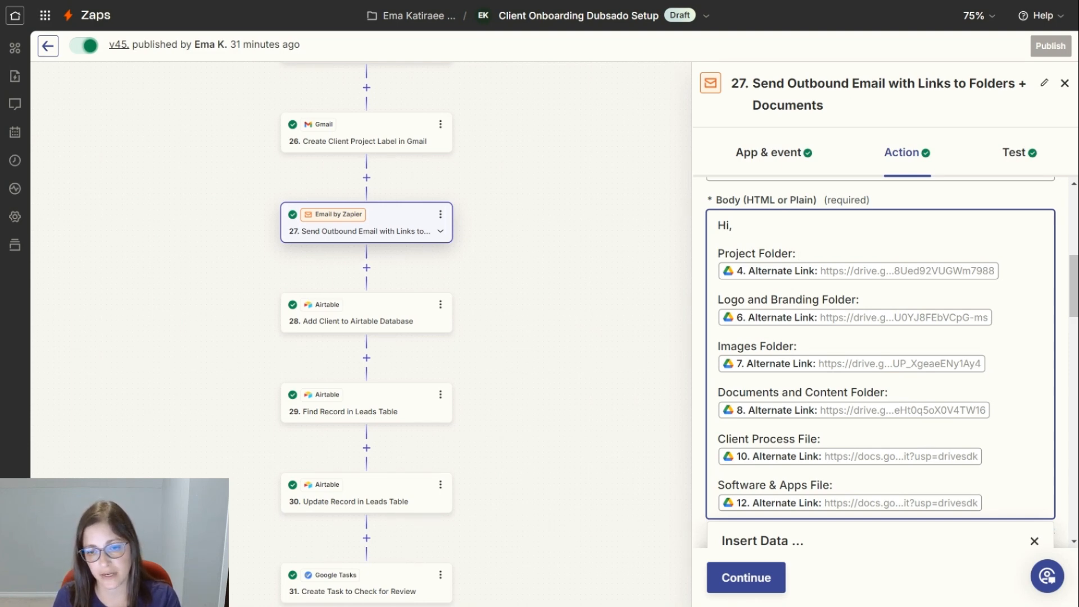
pyautogui.click(798, 253)
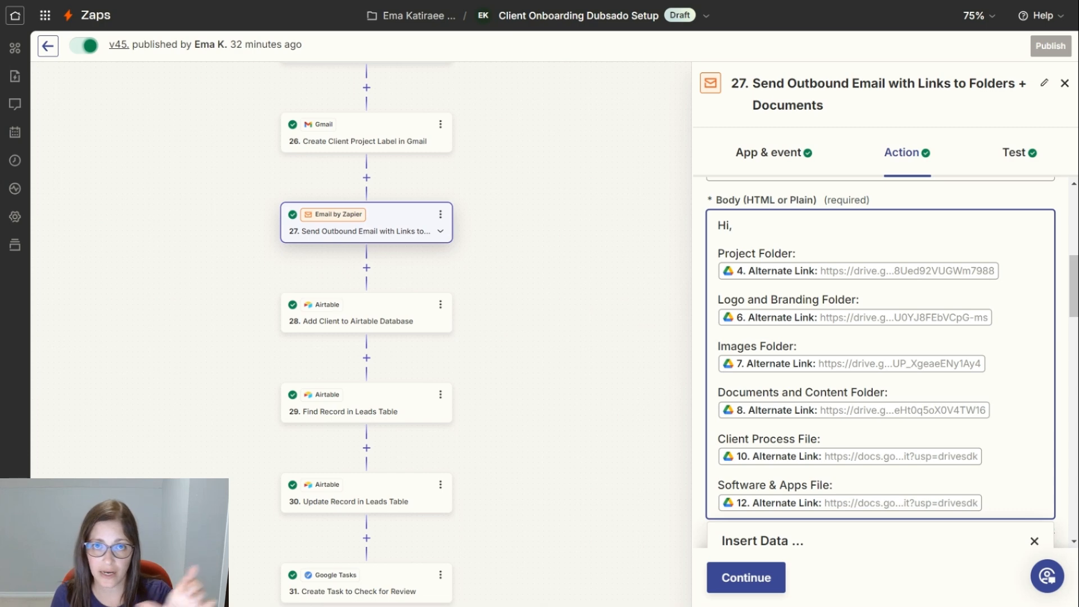
pyautogui.click(796, 253)
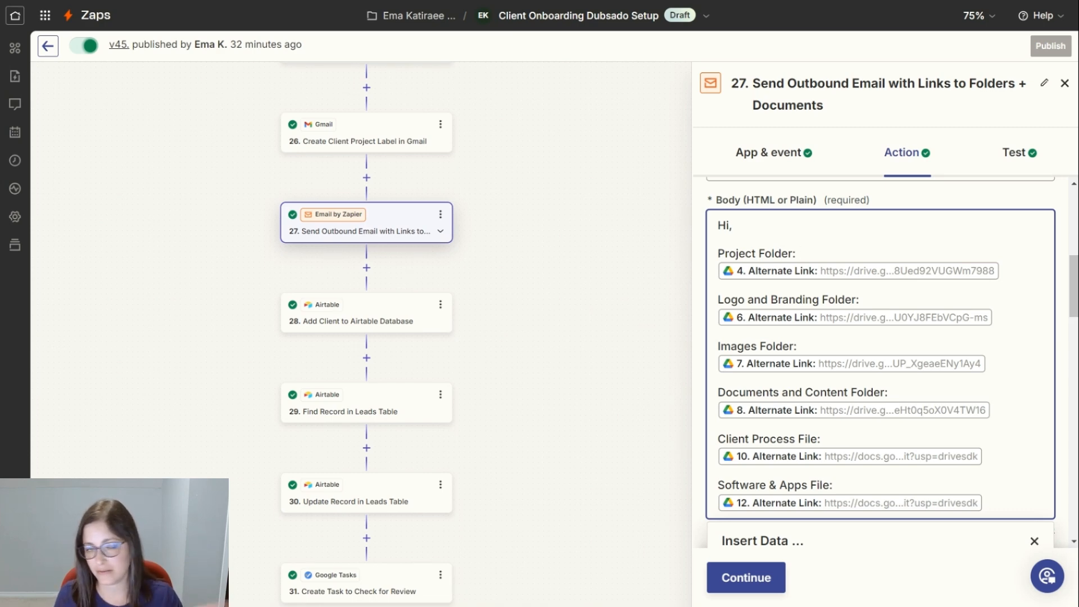
# Show step 28's Airtable search of Business Tracker's Clients table by first name, creating the record if missing.
pyautogui.click(366, 311)
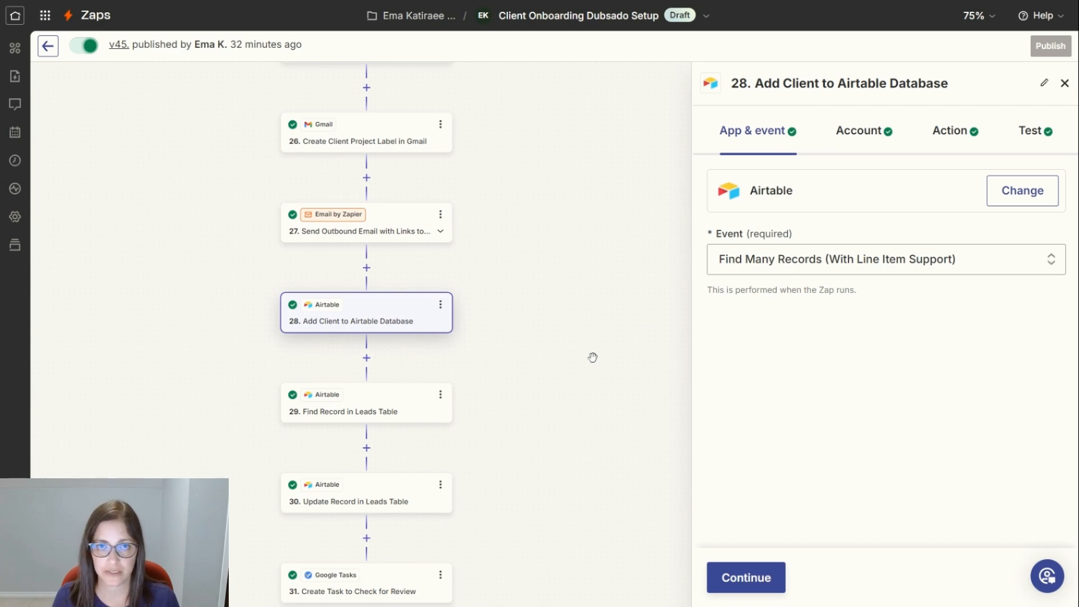
pyautogui.moveTo(580, 359)
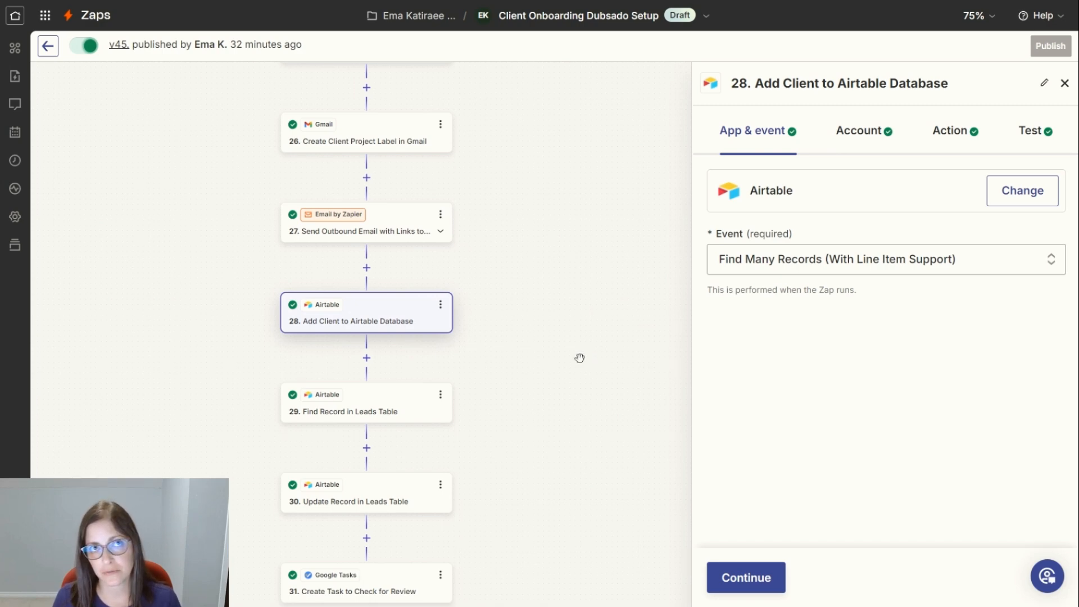
pyautogui.moveTo(596, 360)
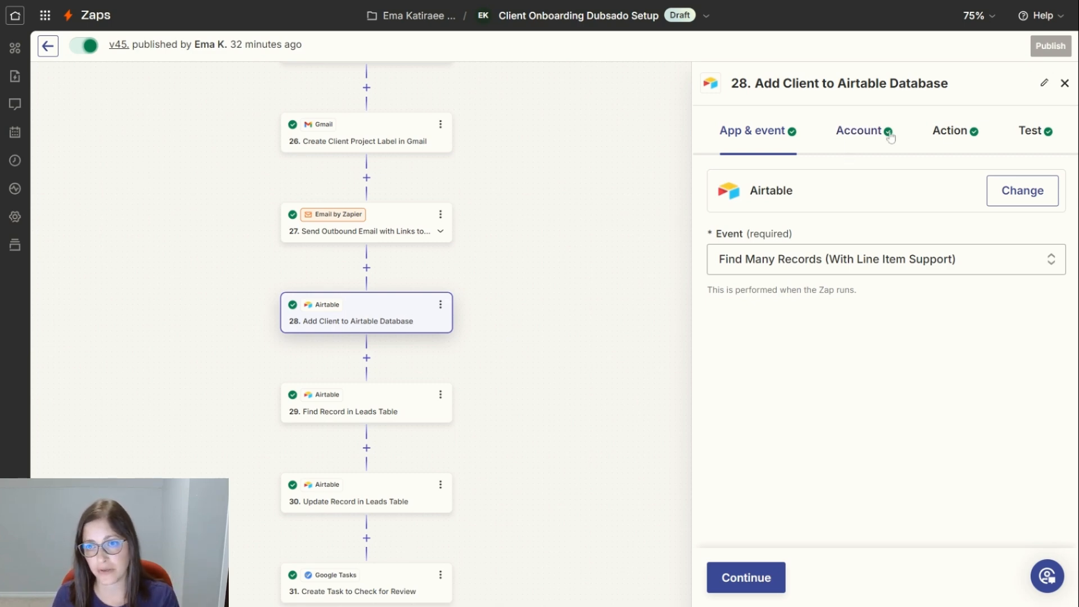
pyautogui.click(951, 130)
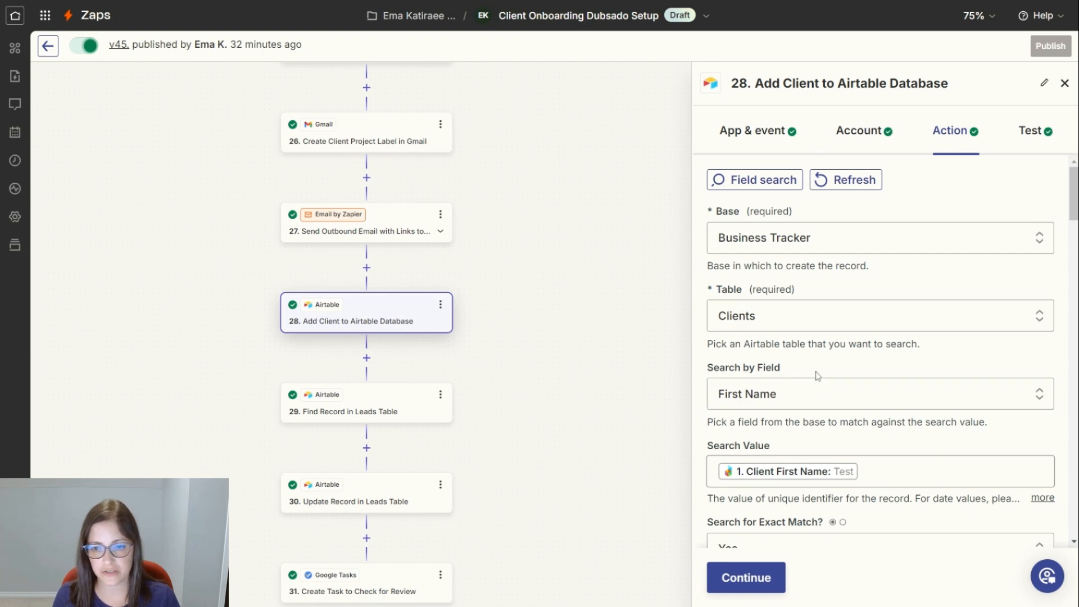
pyautogui.scroll(-3)
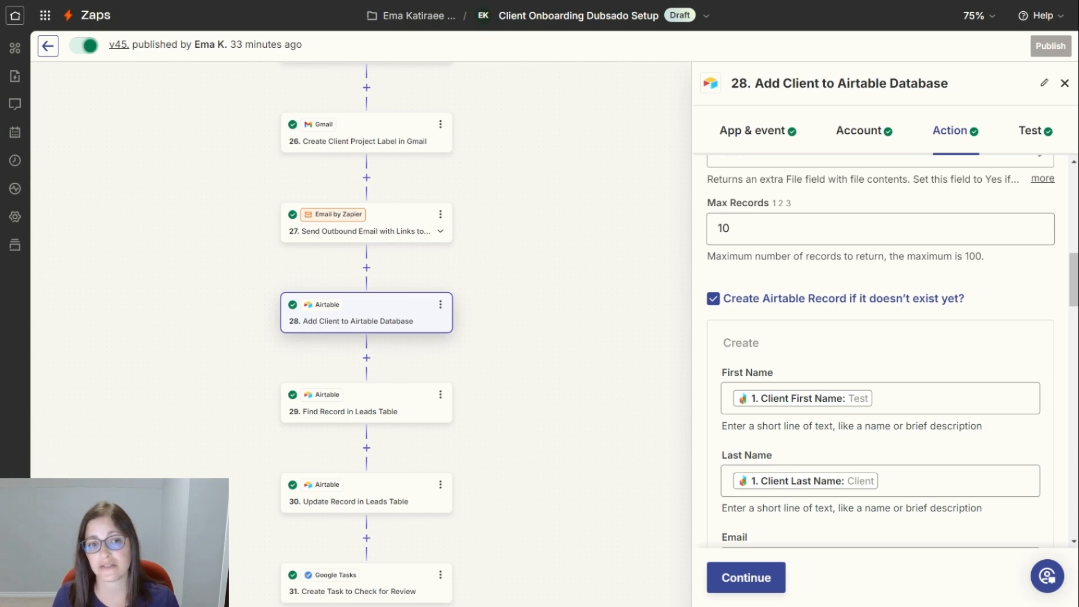
# Review step 29 finding the Lead tracking record by email, then select step 30 'Update Record in Leads Table'.
pyautogui.click(365, 403)
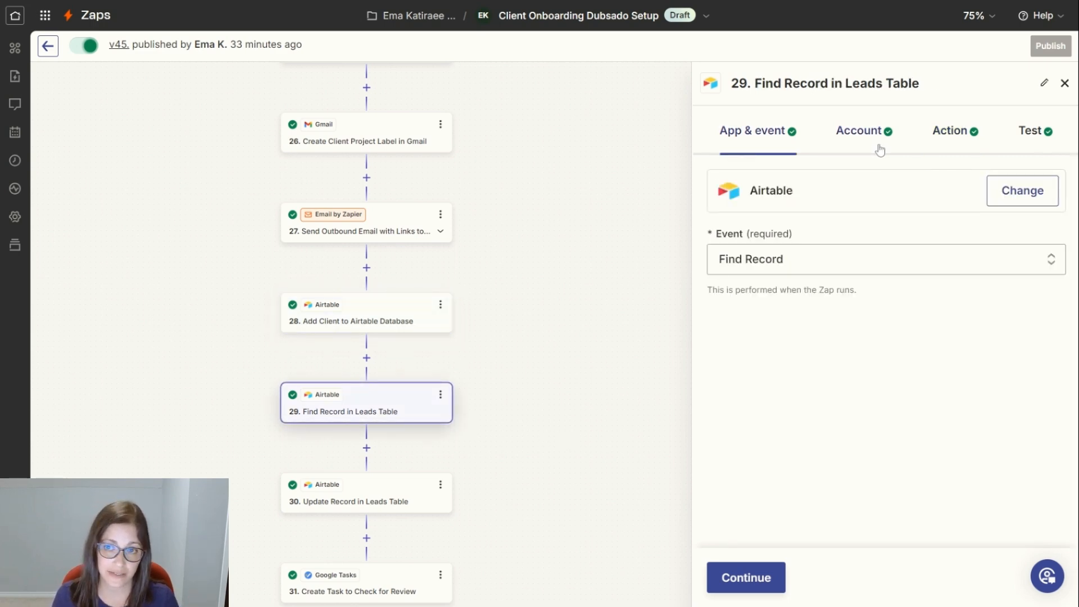
pyautogui.moveTo(941, 149)
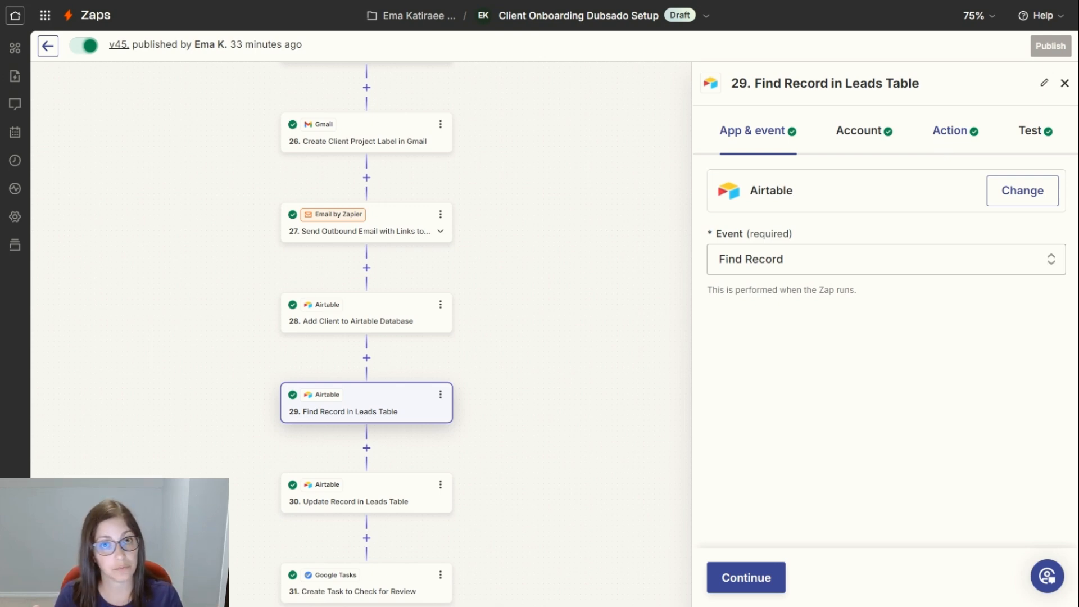
pyautogui.click(950, 130)
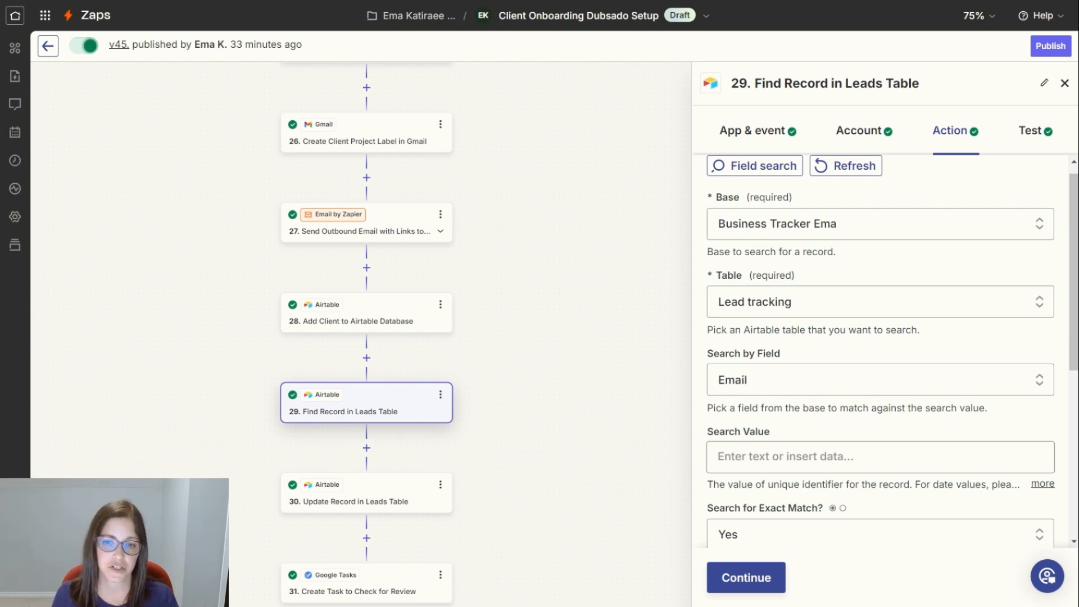
pyautogui.click(879, 456)
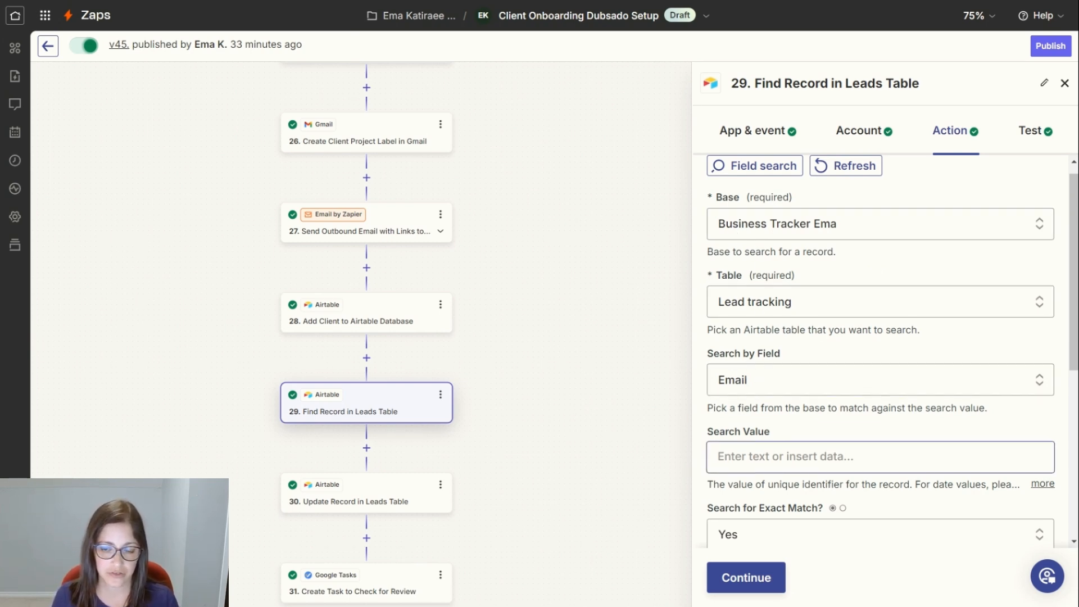
pyautogui.scroll(-3)
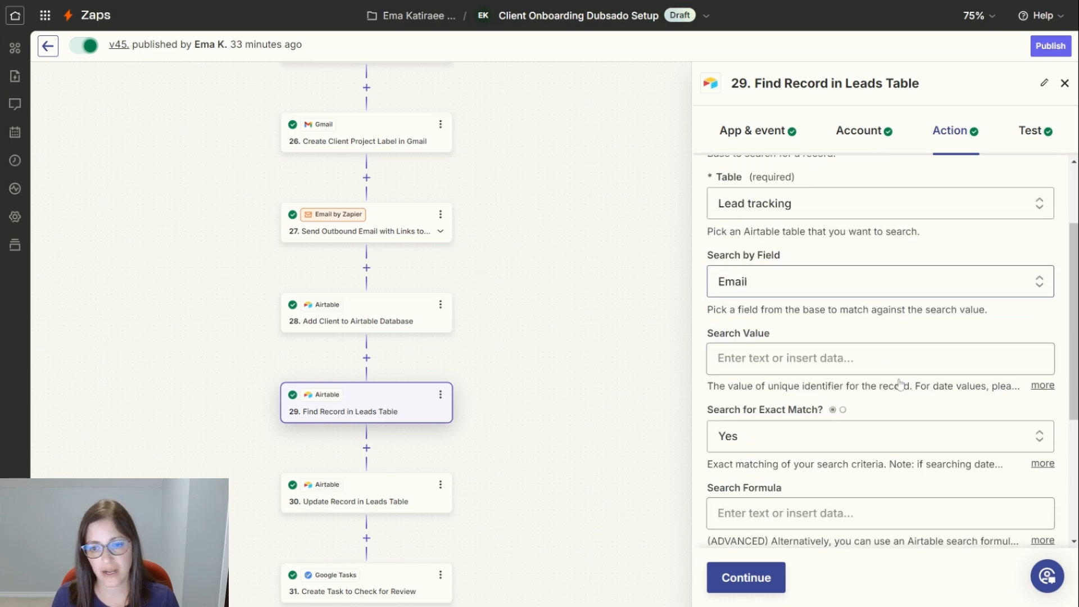
pyautogui.scroll(-3)
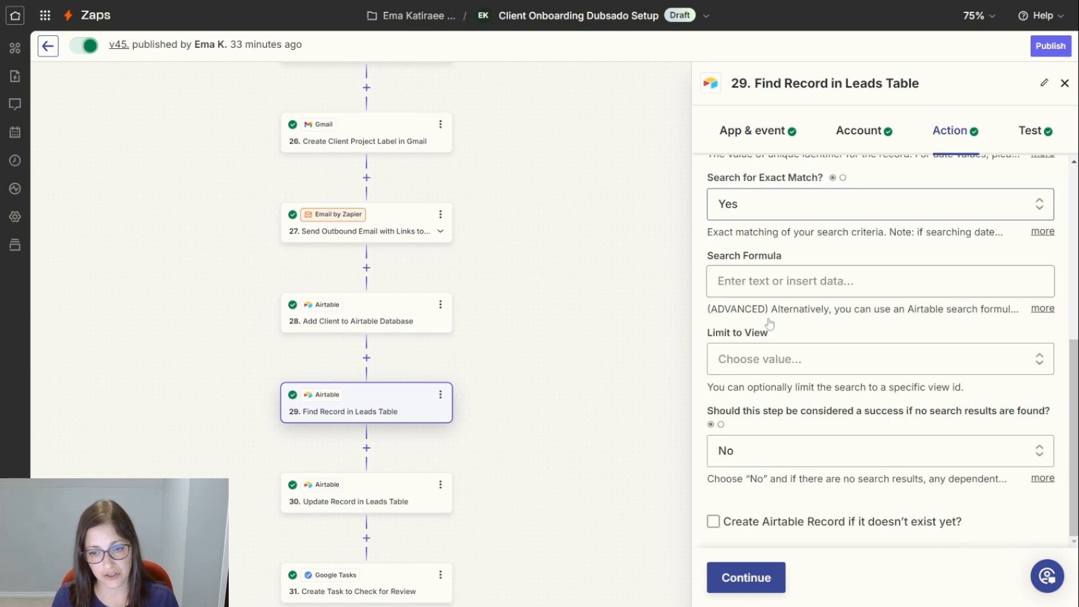
pyautogui.click(365, 492)
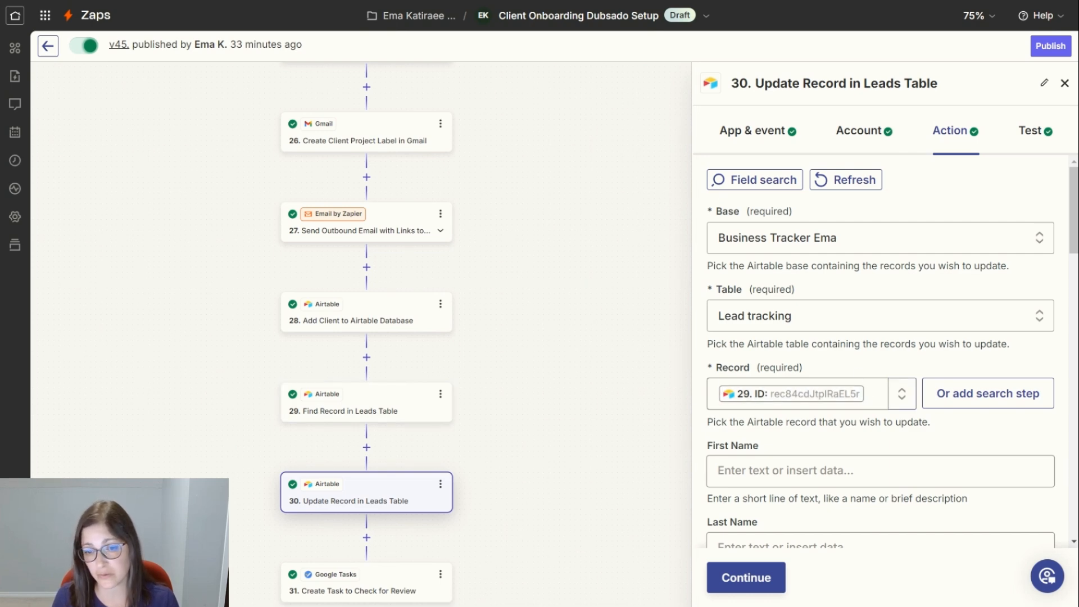
pyautogui.scroll(-3)
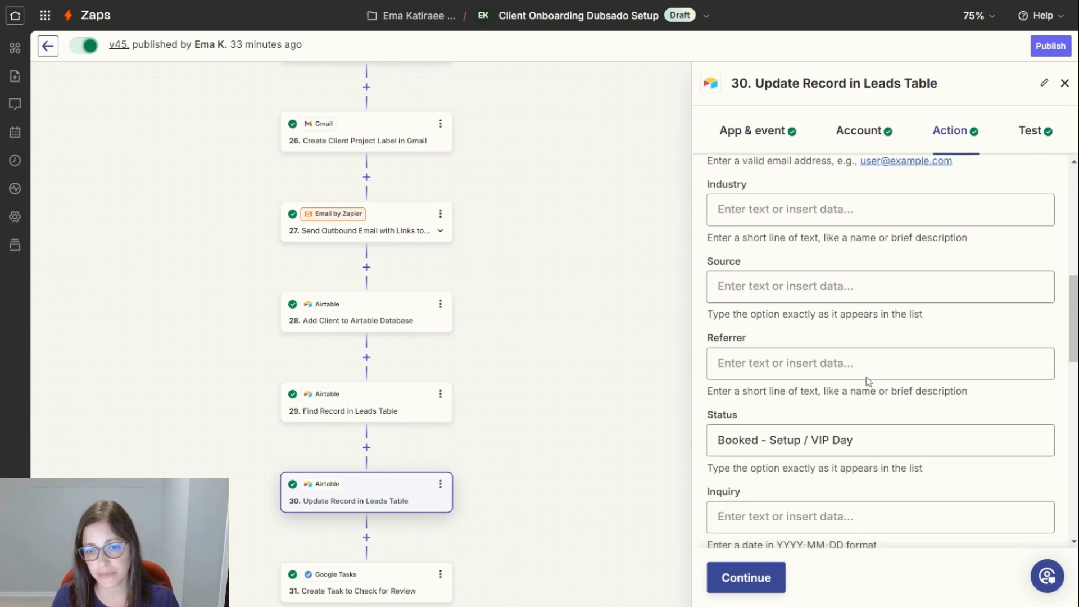
pyautogui.scroll(-3)
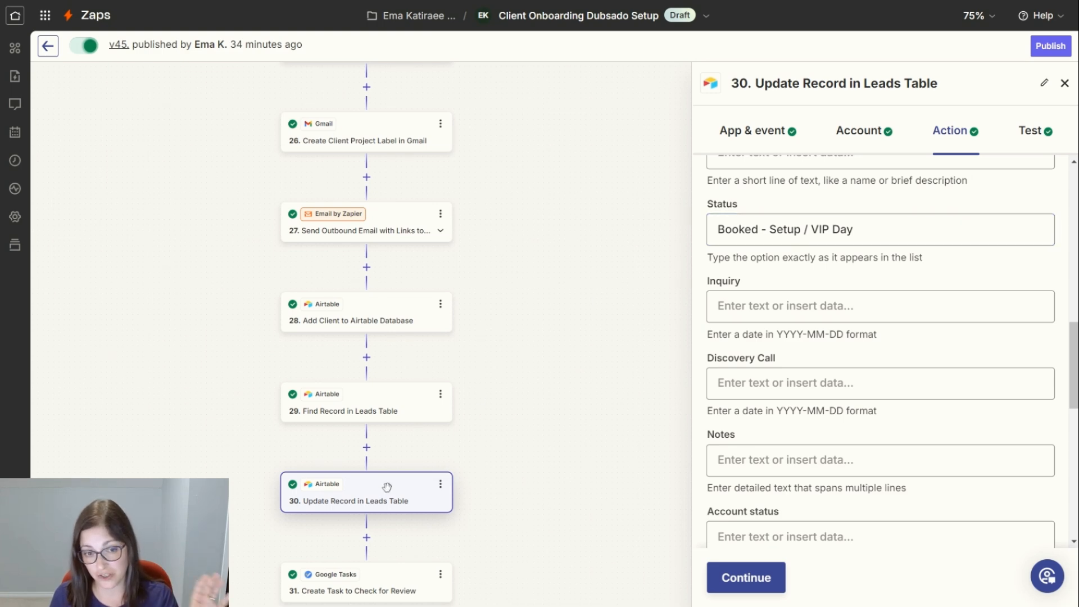
pyautogui.click(879, 229)
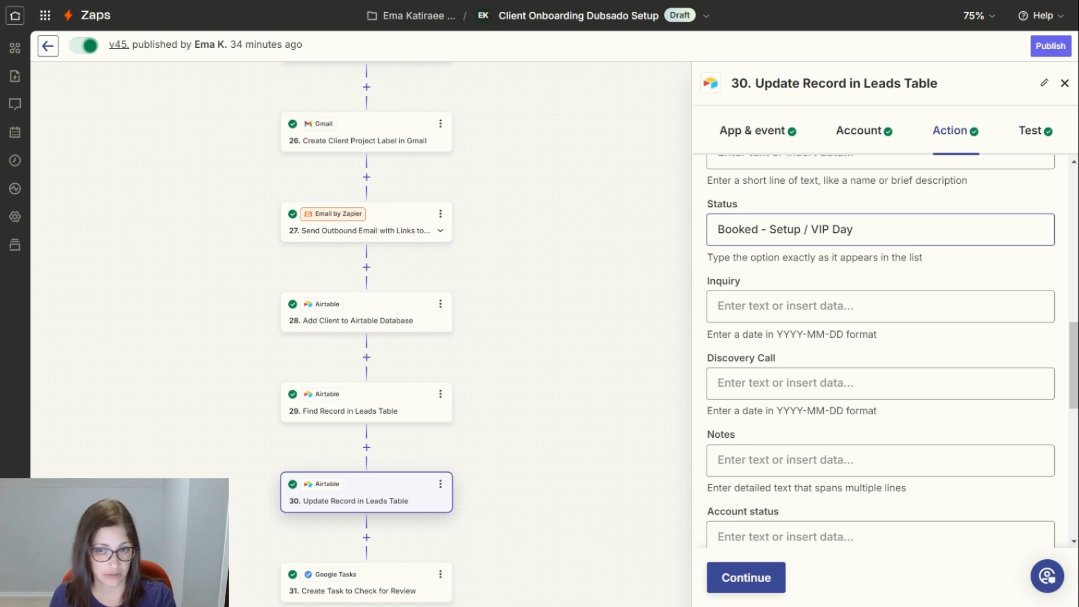
pyautogui.moveTo(363, 319)
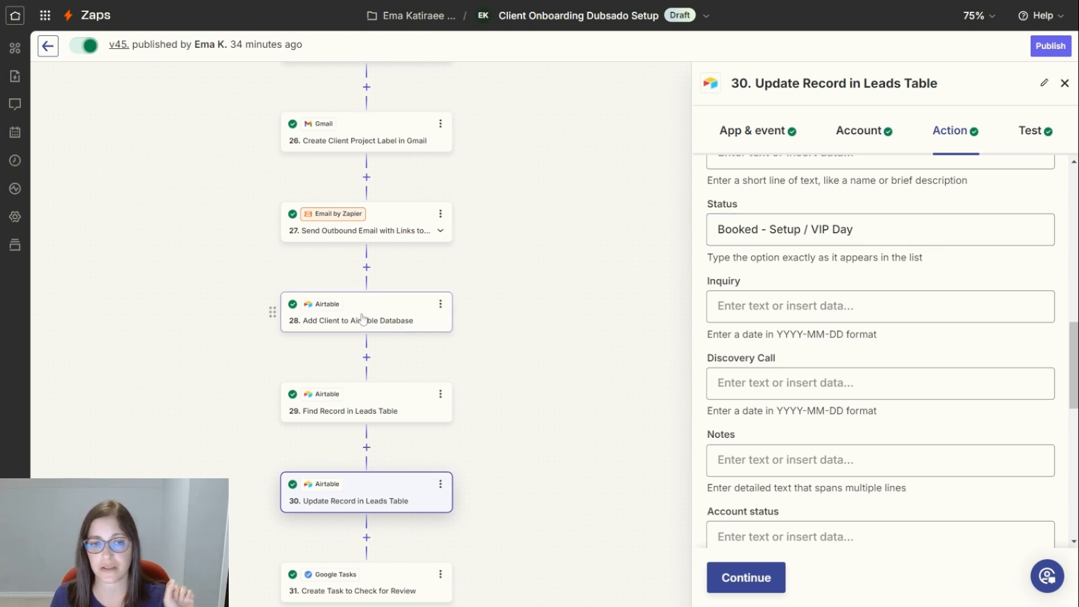
pyautogui.scroll(-3)
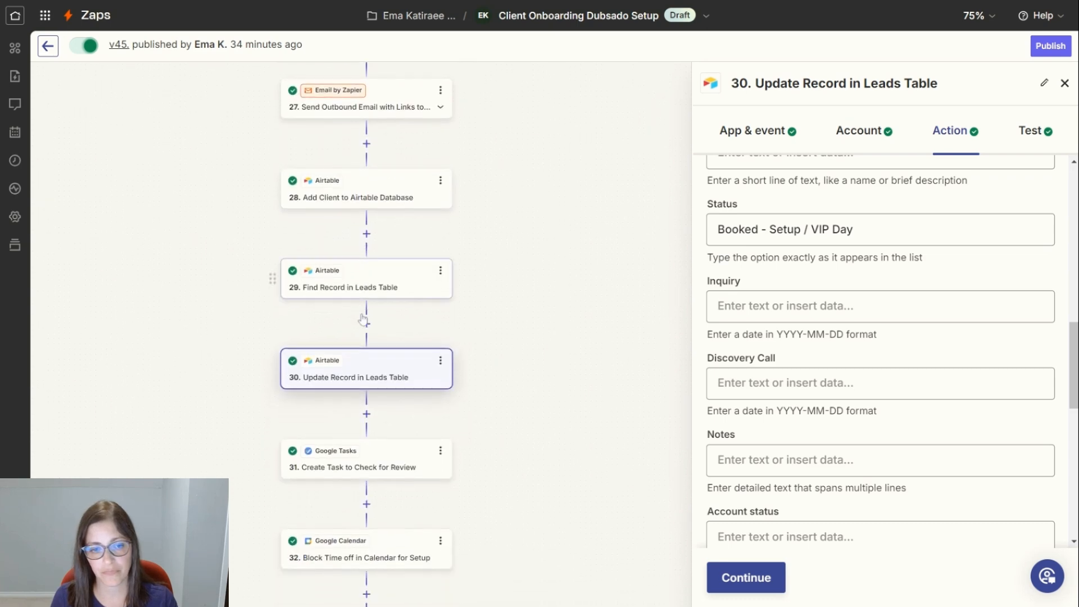
# Show step 31's action: Testimonials task list and client first/last name plus Review title.
pyautogui.click(365, 314)
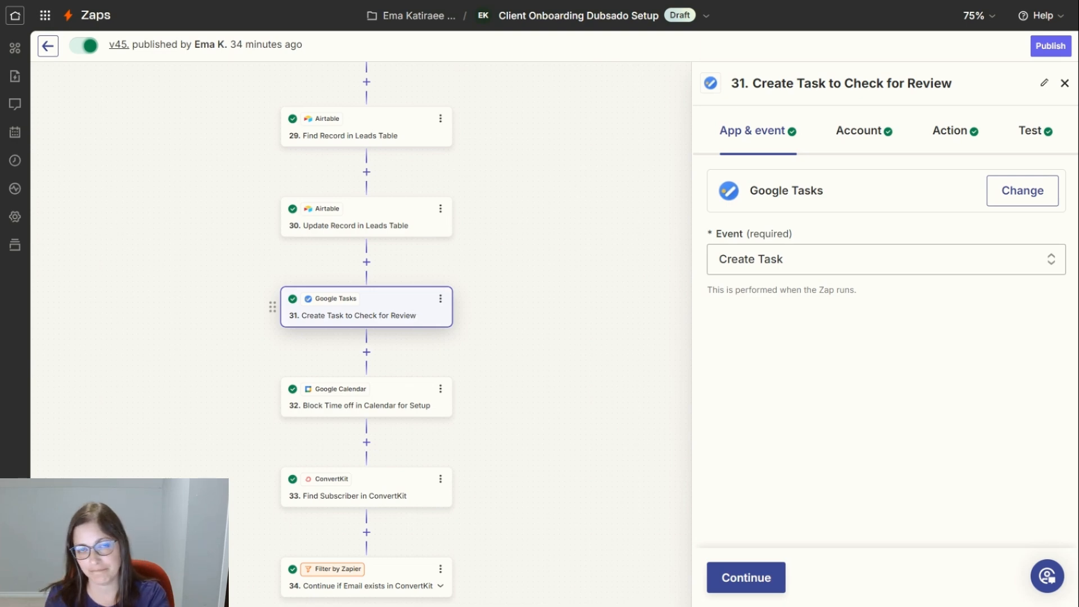
pyautogui.moveTo(542, 314)
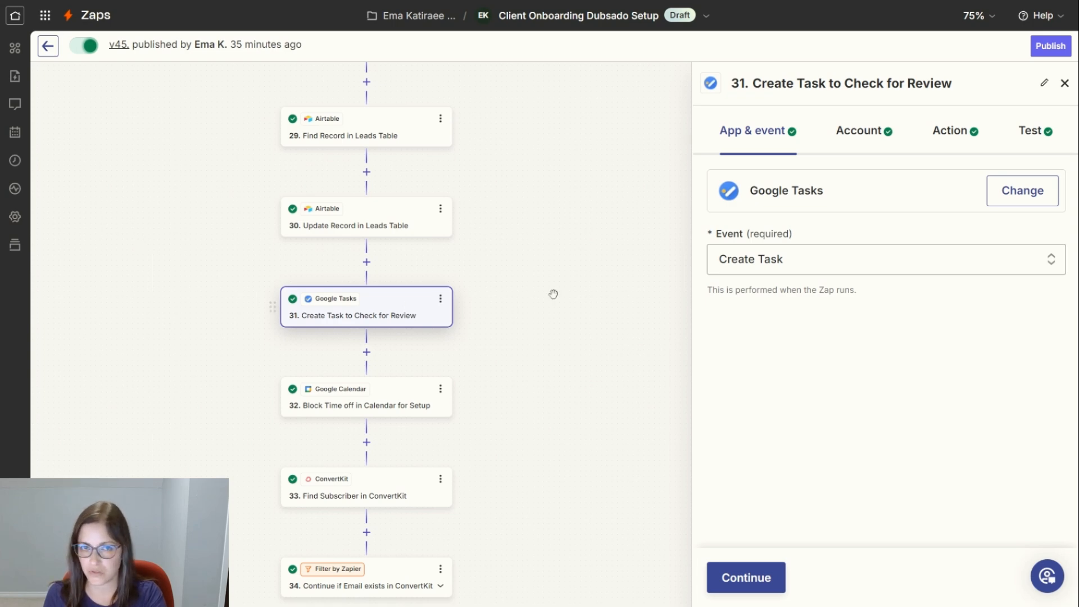
pyautogui.click(954, 130)
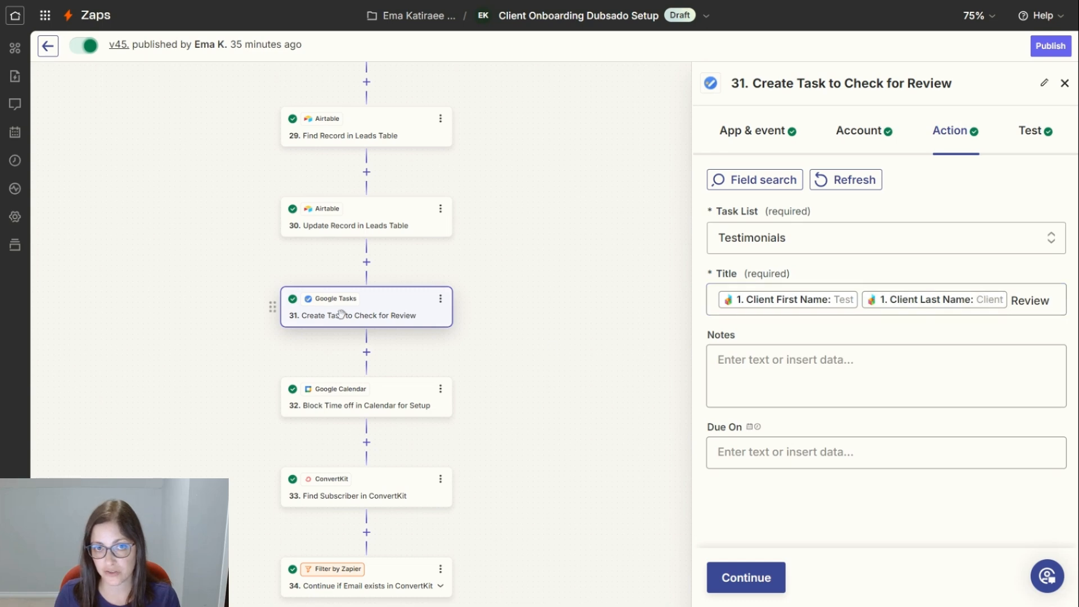
# Review step 32's Google Calendar event fields, then bring up step 33 Find Subscriber in ConvertKit.
pyautogui.click(365, 397)
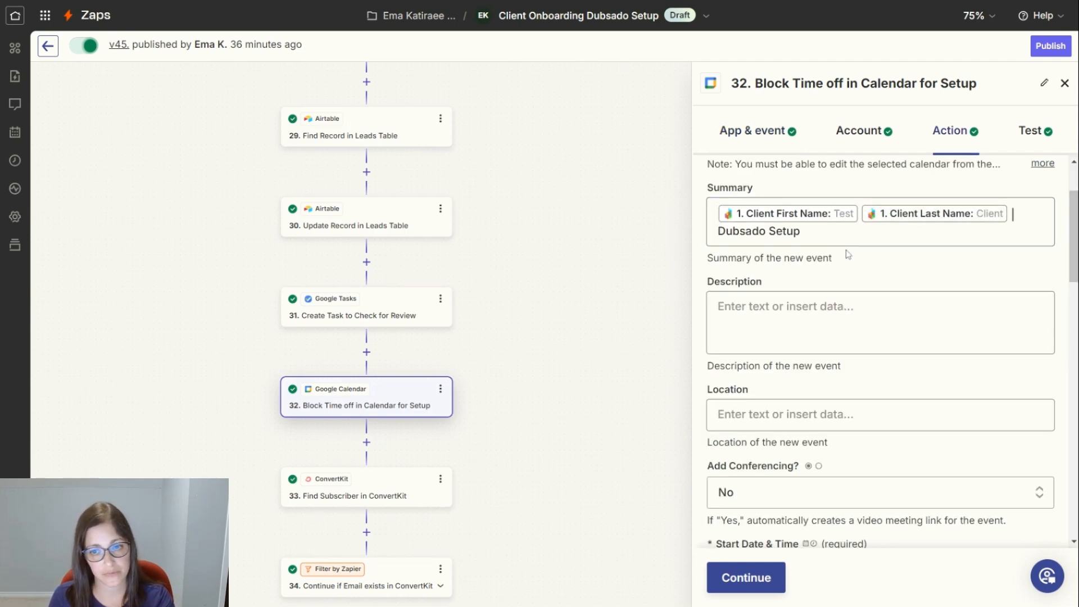
pyautogui.scroll(-3)
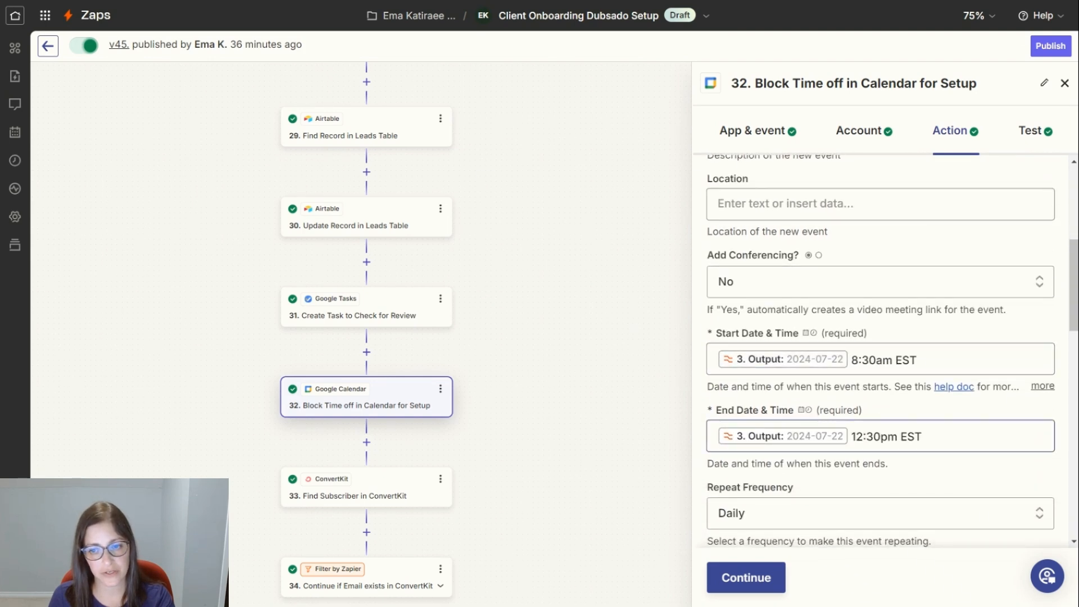
pyautogui.scroll(-3)
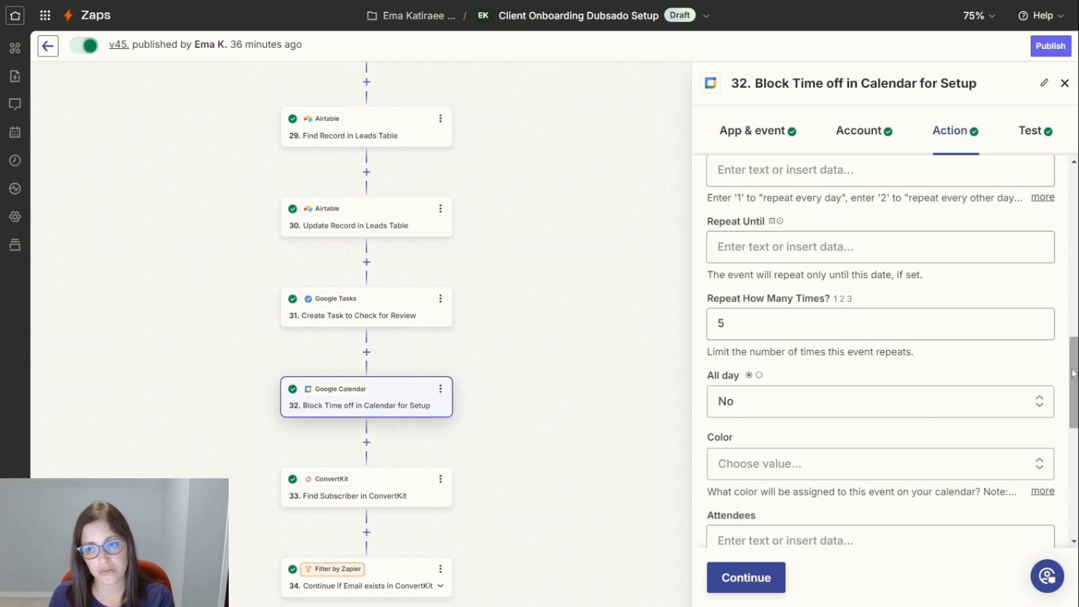
pyautogui.scroll(-3)
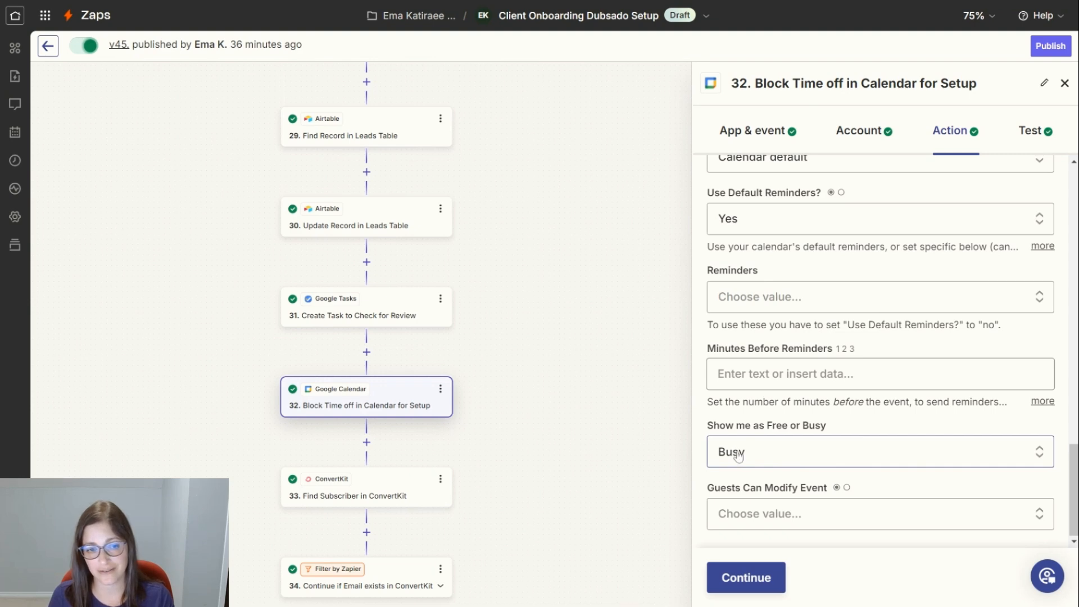
pyautogui.moveTo(738, 457)
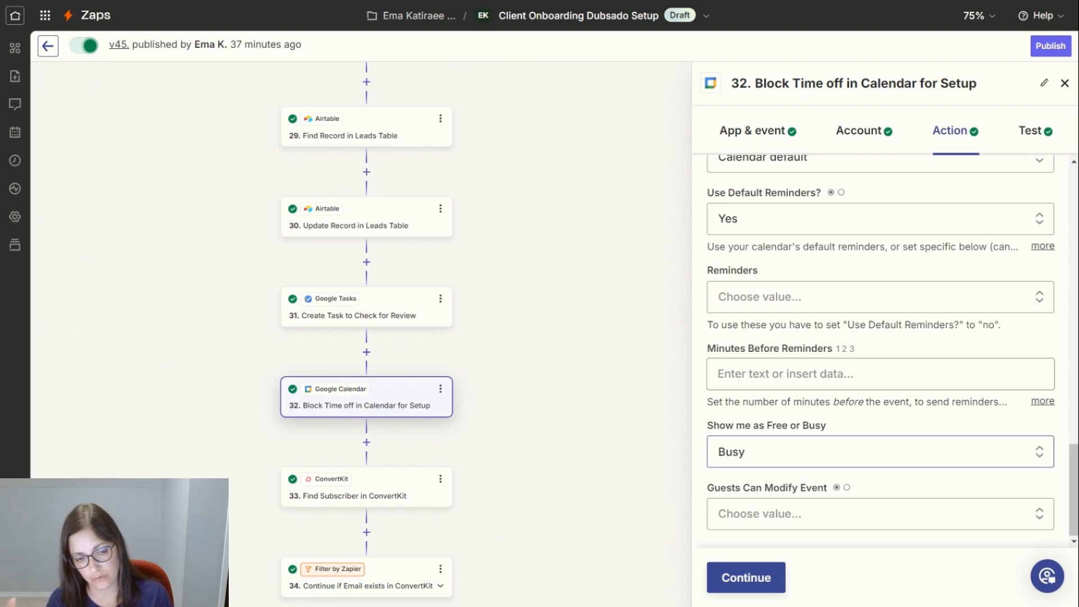
pyautogui.click(365, 486)
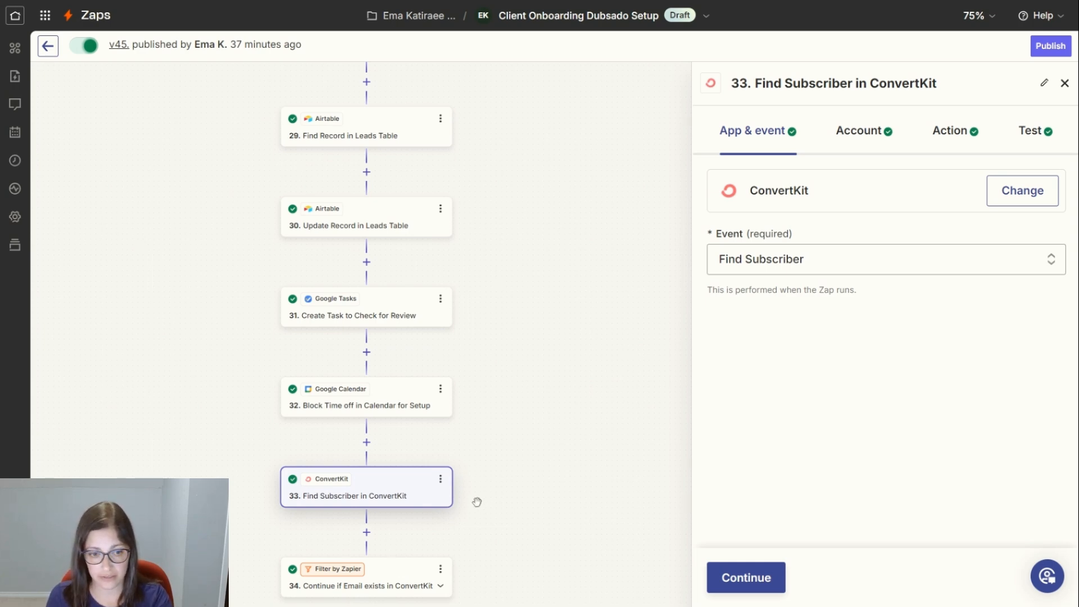
# Review the step 34 Continue if Email exists filter, then show step 35 Add "Client" Tag to Subscriber.
pyautogui.scroll(-3)
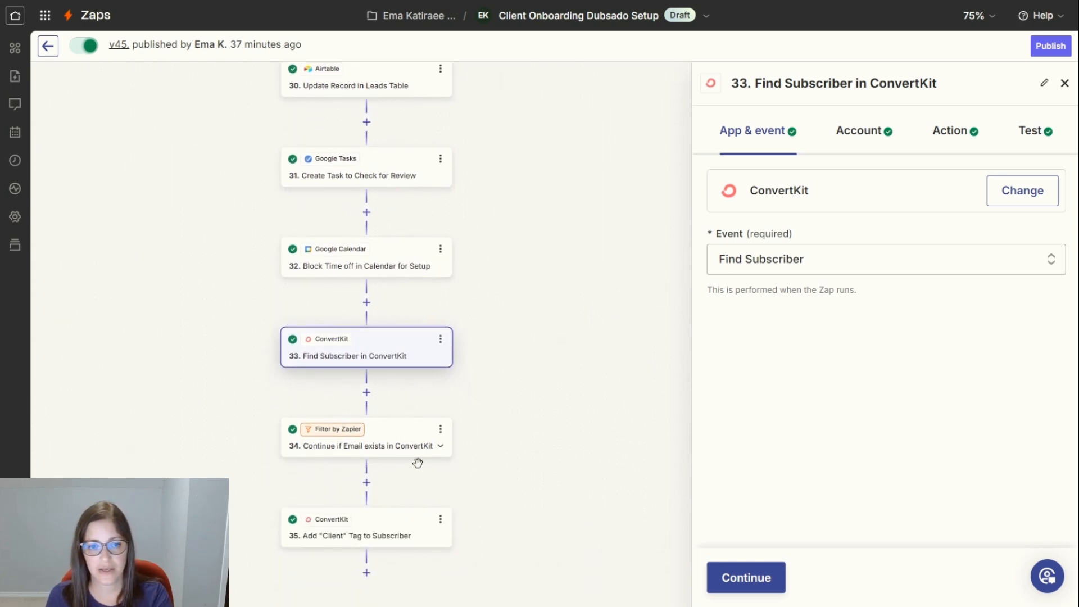
pyautogui.click(361, 445)
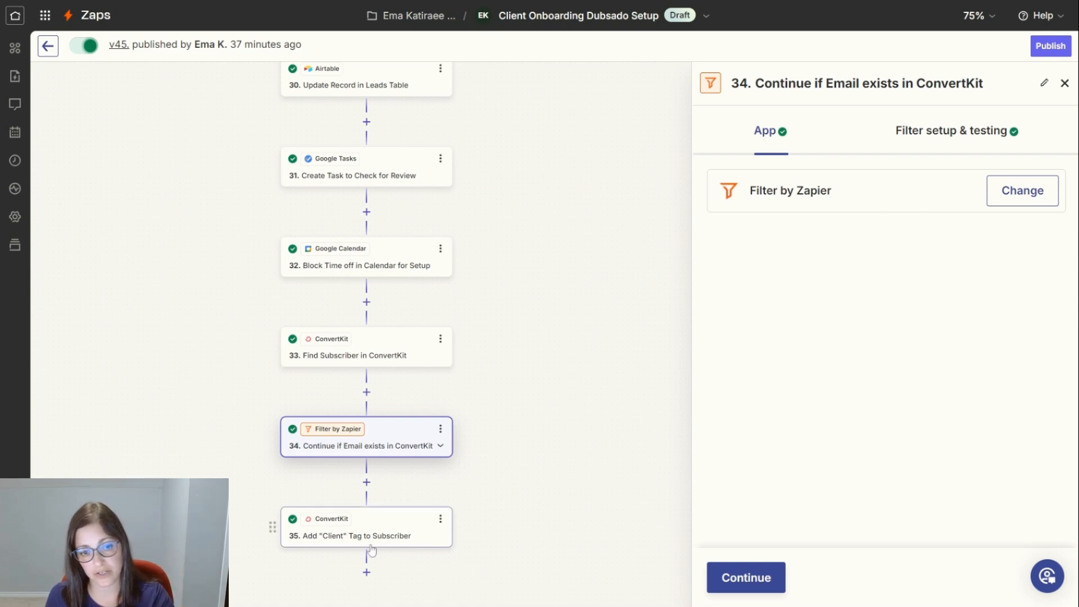
pyautogui.click(366, 526)
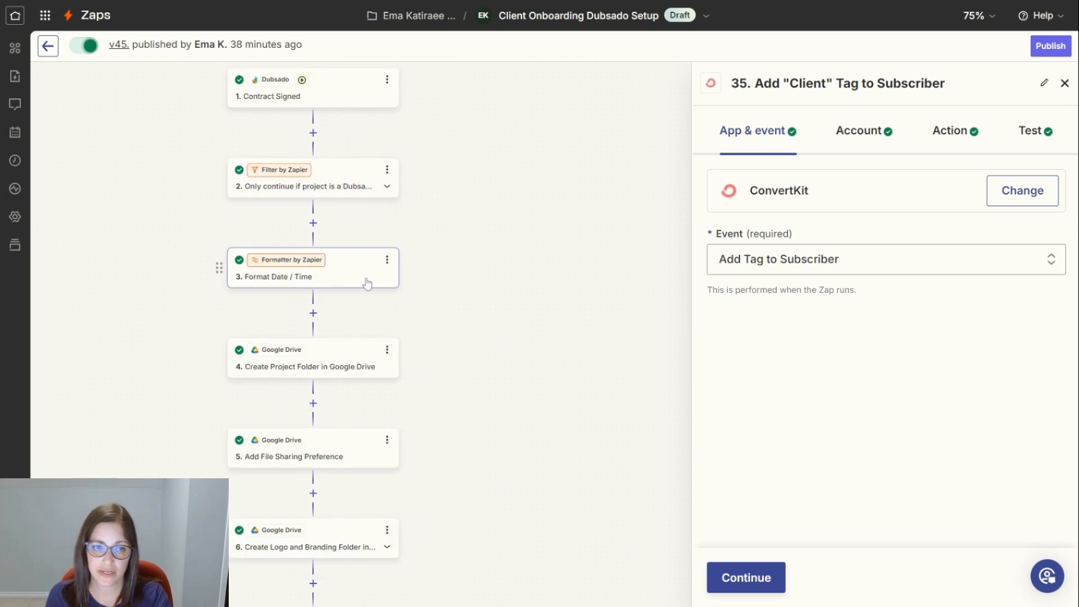
pyautogui.moveTo(331, 281)
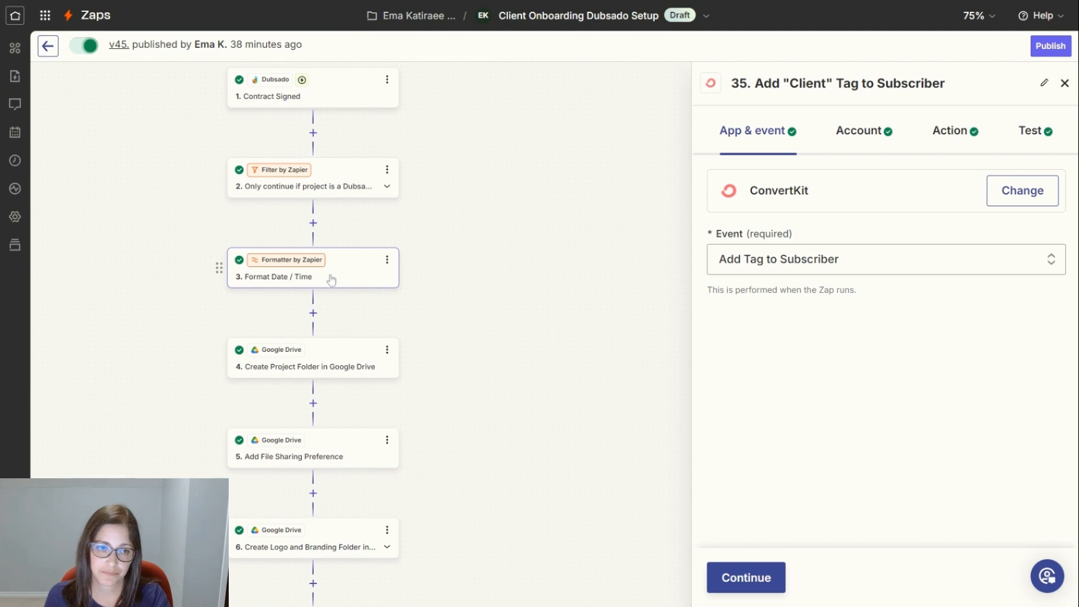
pyautogui.moveTo(336, 273)
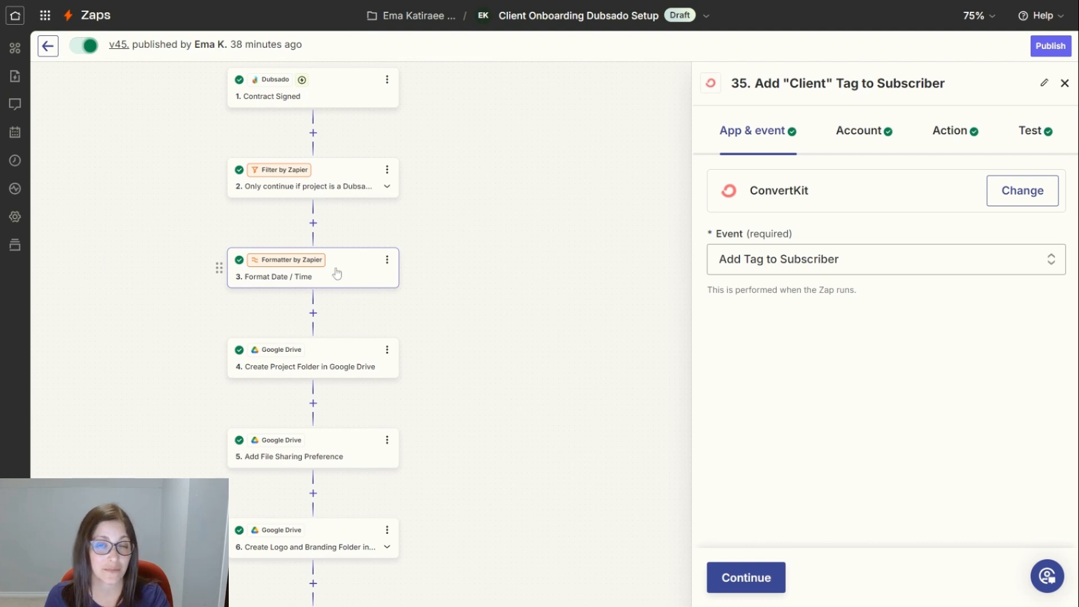